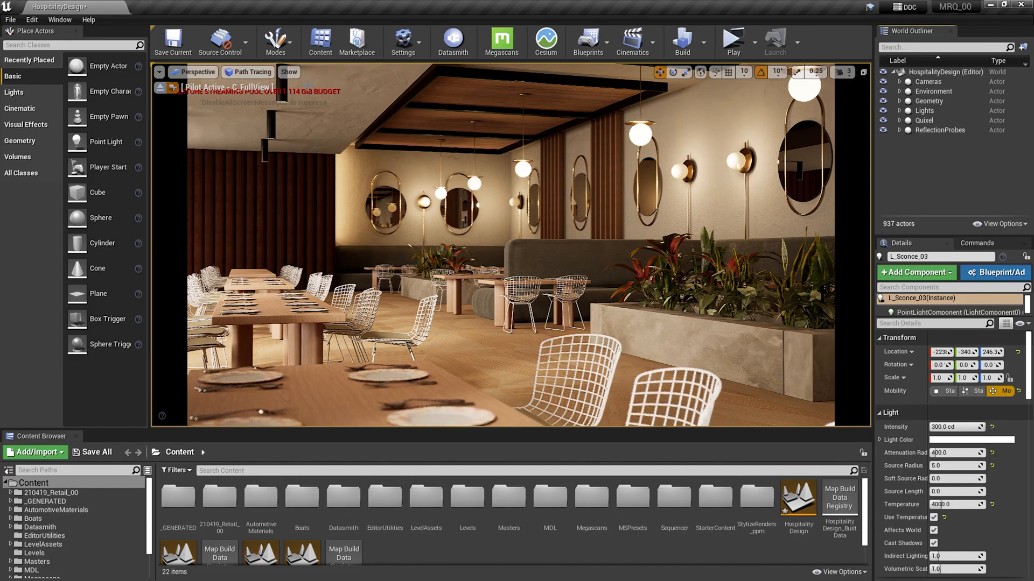
Step: Show the Output Log and run 'stat streaming' to overlay texture streaming memory counters
{"action": "left_click", "coordinate": [59, 19]}
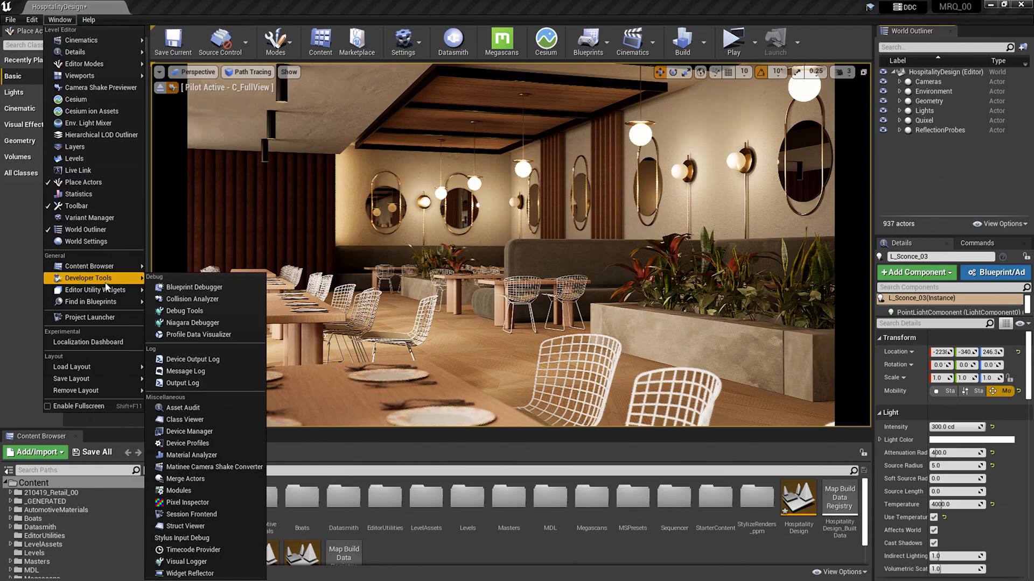
{"action": "mouse_move", "coordinate": [183, 383]}
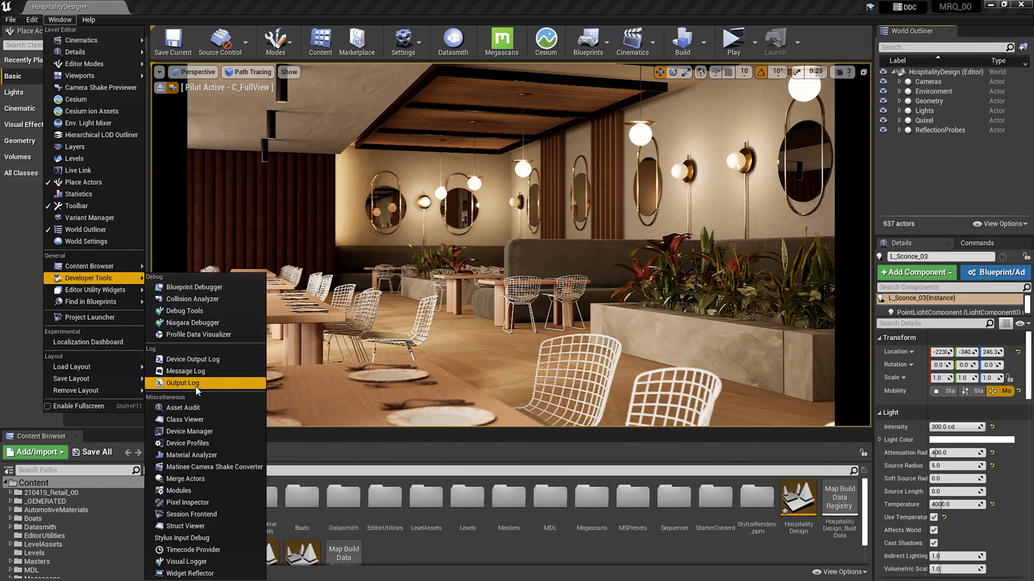
{"action": "left_click", "coordinate": [183, 383]}
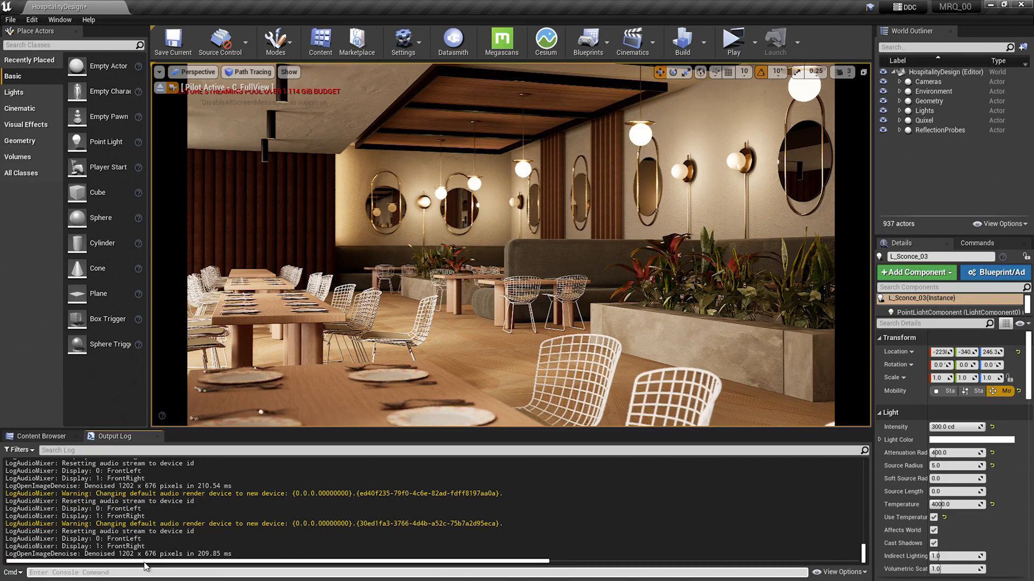
{"action": "type", "text": "stat"}
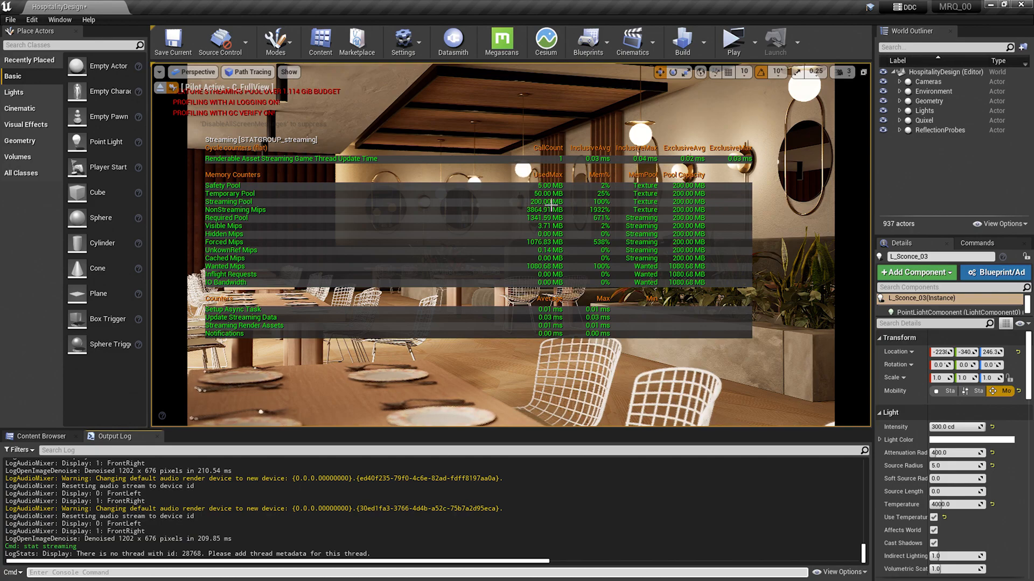
{"action": "mouse_move", "coordinate": [506, 239]}
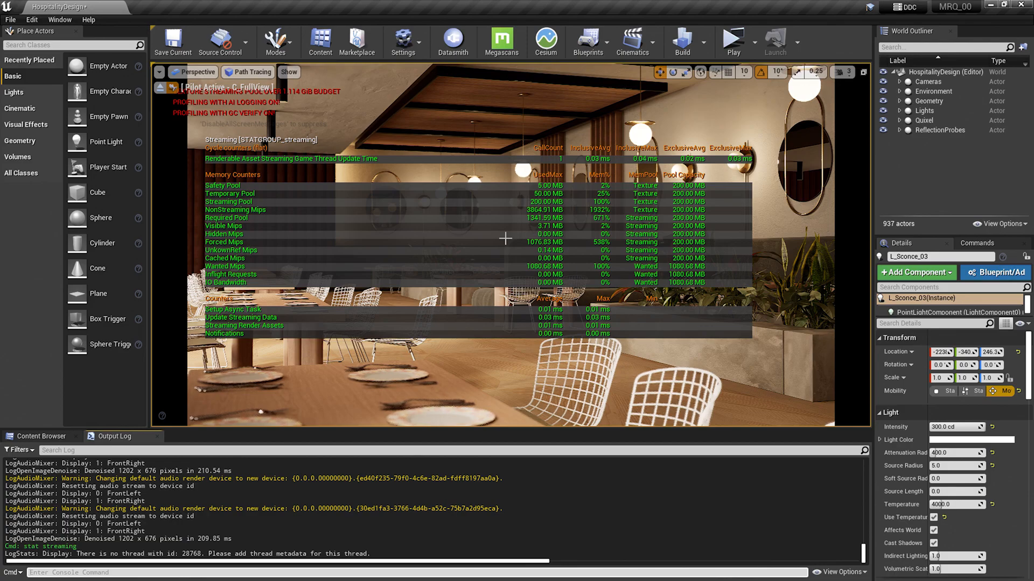
{"action": "mouse_move", "coordinate": [268, 223]}
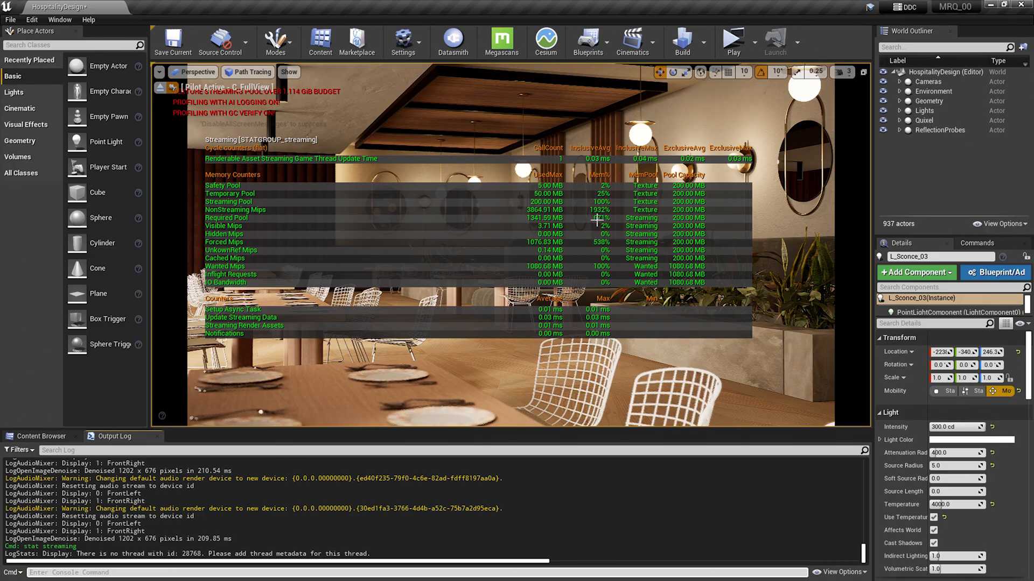
{"action": "mouse_move", "coordinate": [426, 178]}
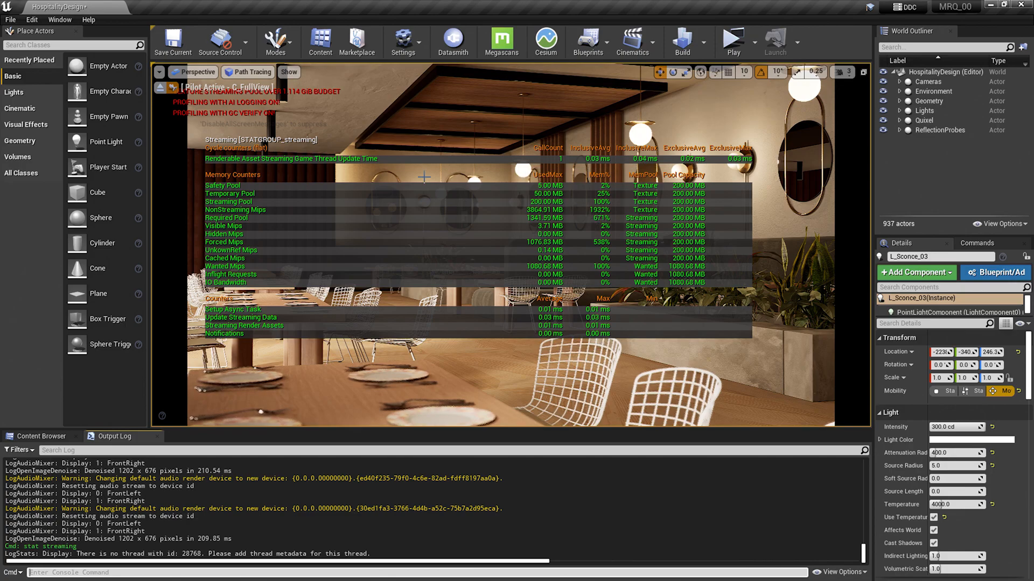
Step: Show Texture Stats in the Statistics window, sorted by Current Memory
{"action": "left_click", "coordinate": [59, 20]}
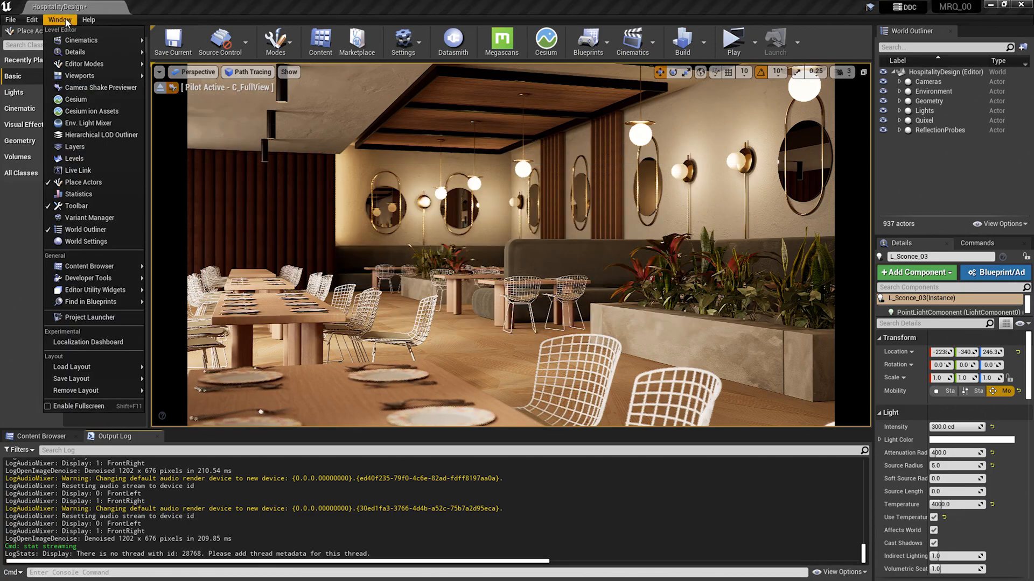
{"action": "mouse_move", "coordinate": [78, 194]}
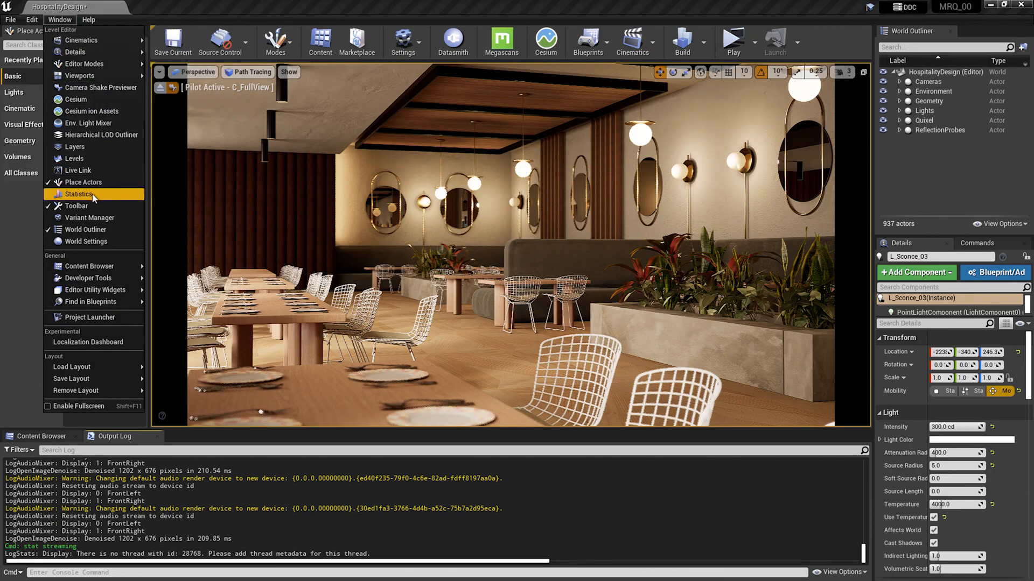
{"action": "left_click", "coordinate": [78, 193]}
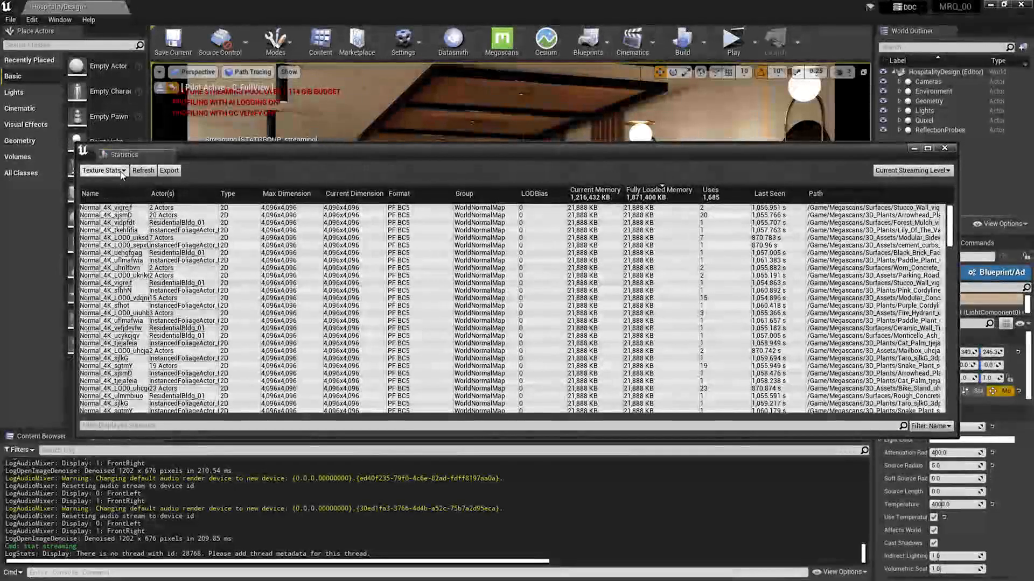
{"action": "left_click", "coordinate": [103, 171]}
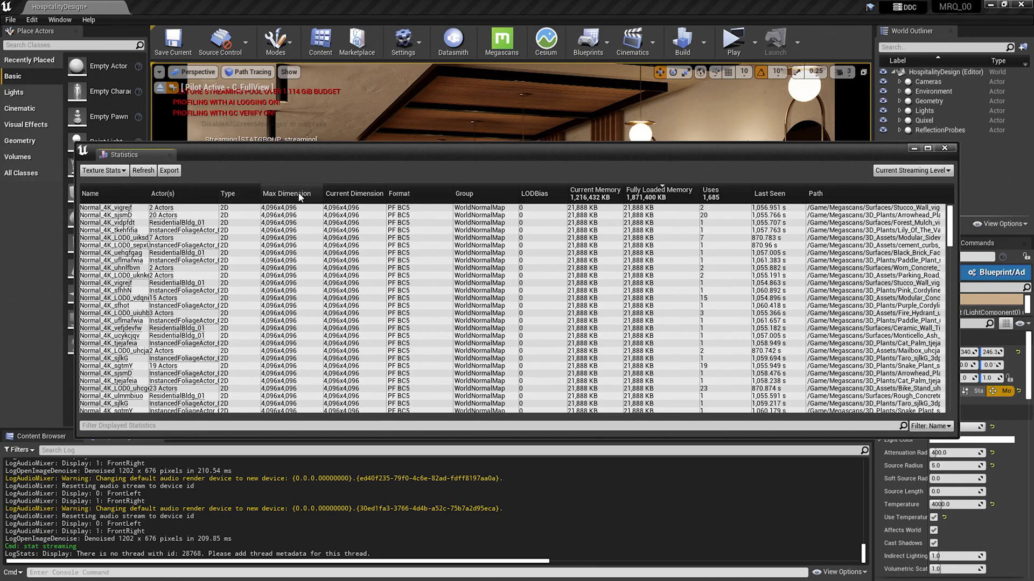
{"action": "mouse_move", "coordinate": [342, 196]}
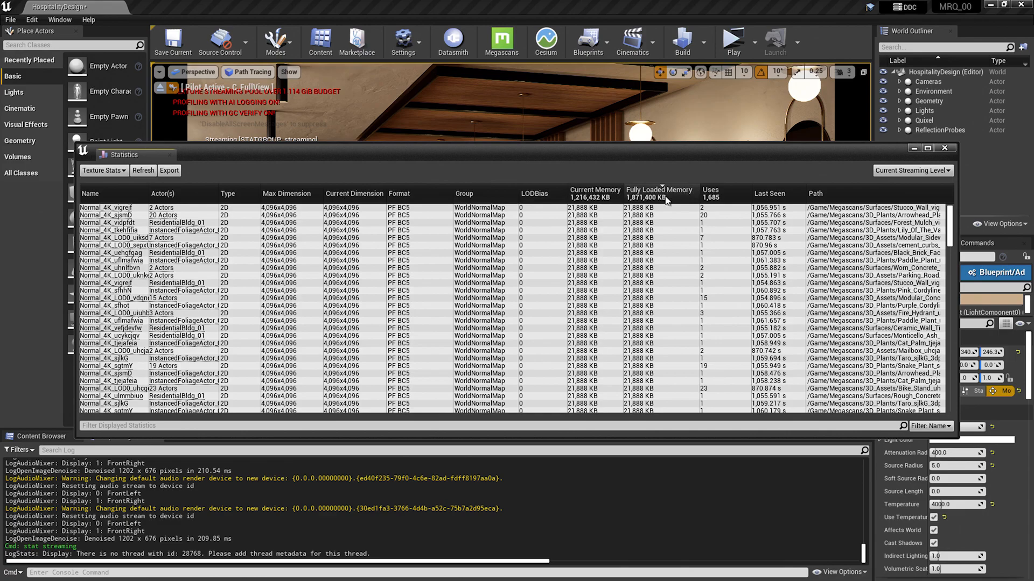
{"action": "mouse_move", "coordinate": [710, 198]}
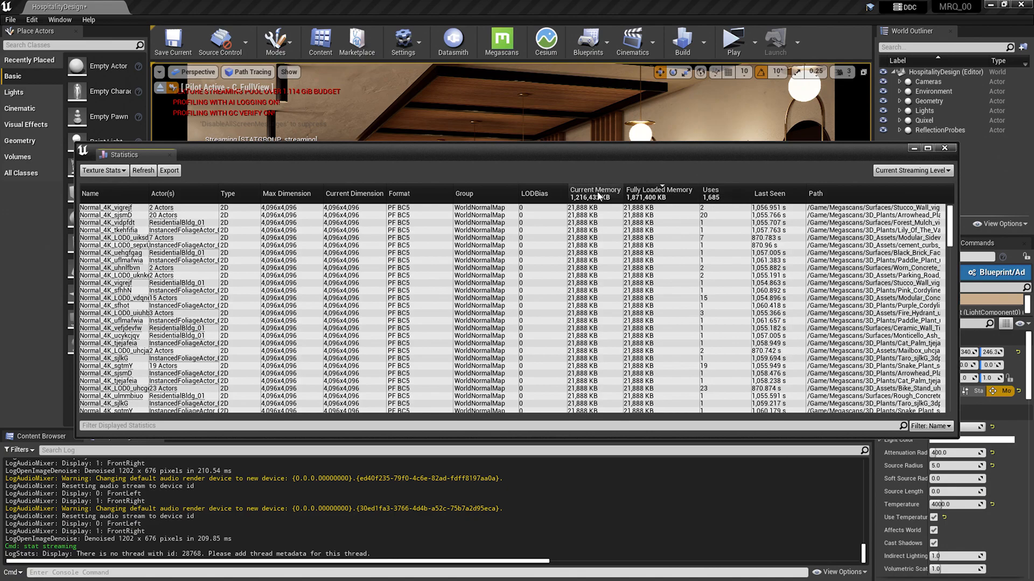
{"action": "left_click", "coordinate": [595, 193]}
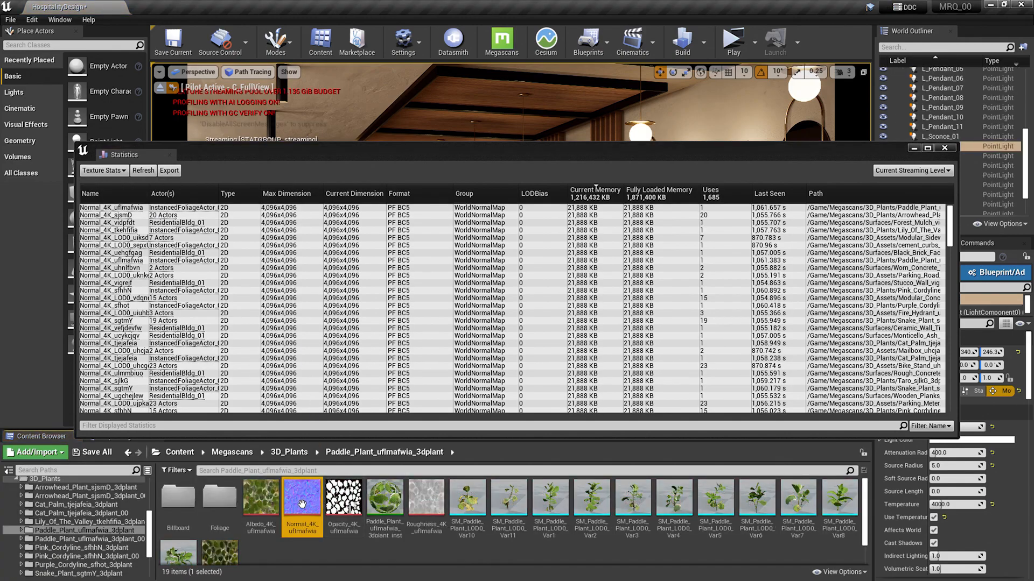
Step: Cap the Paddle Plant Normal_4K texture at Maximum Texture Size 1024 and close its editor
{"action": "double_click", "coordinate": [301, 501]}
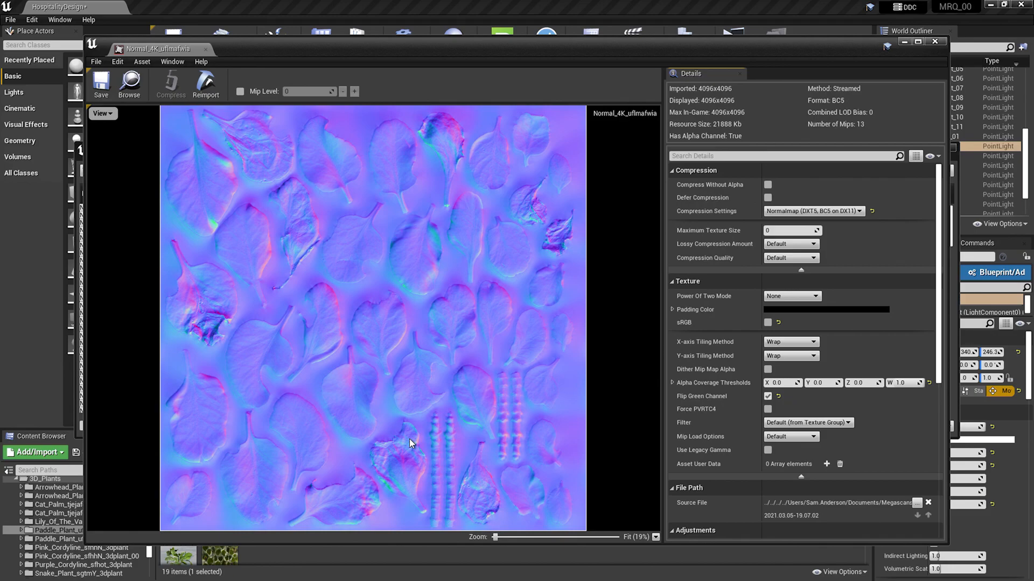
{"action": "mouse_move", "coordinate": [414, 427]}
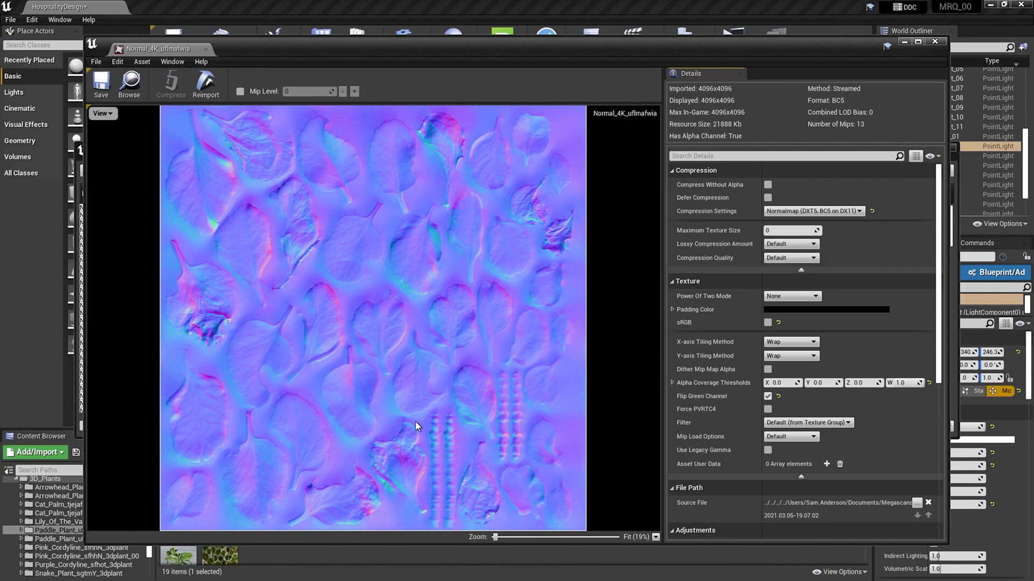
{"action": "mouse_move", "coordinate": [807, 231]}
{"action": "type", "text": "1024"}
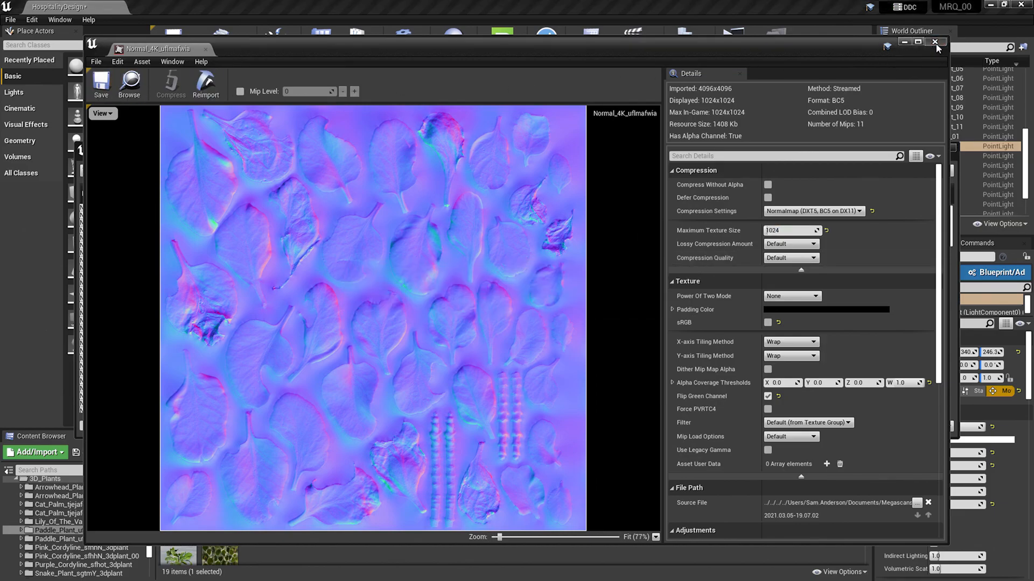
{"action": "left_click", "coordinate": [934, 42]}
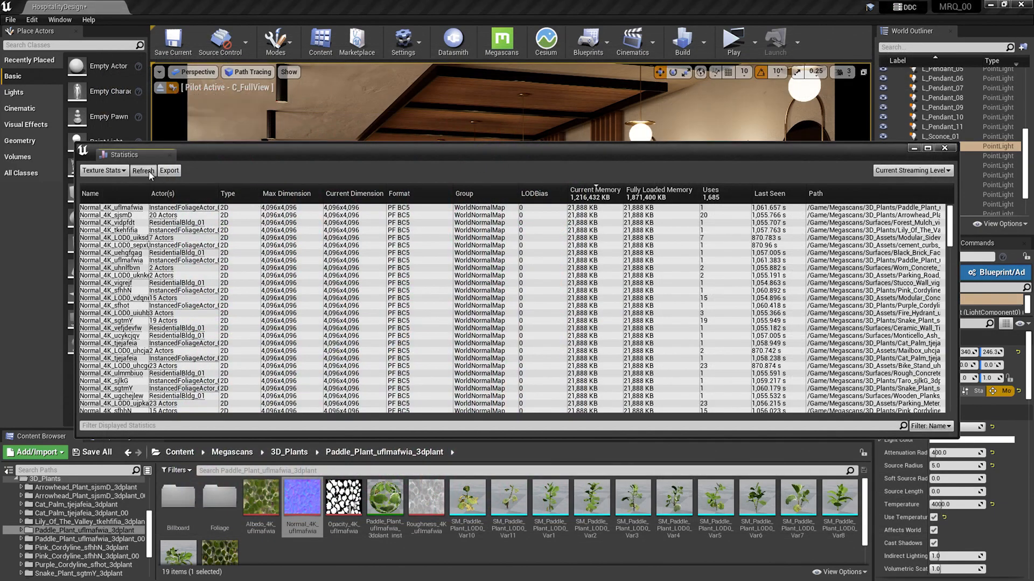
Step: Filter the root Content folder to textures In Use By Level and select all 183 of them
{"action": "left_click", "coordinate": [142, 170]}
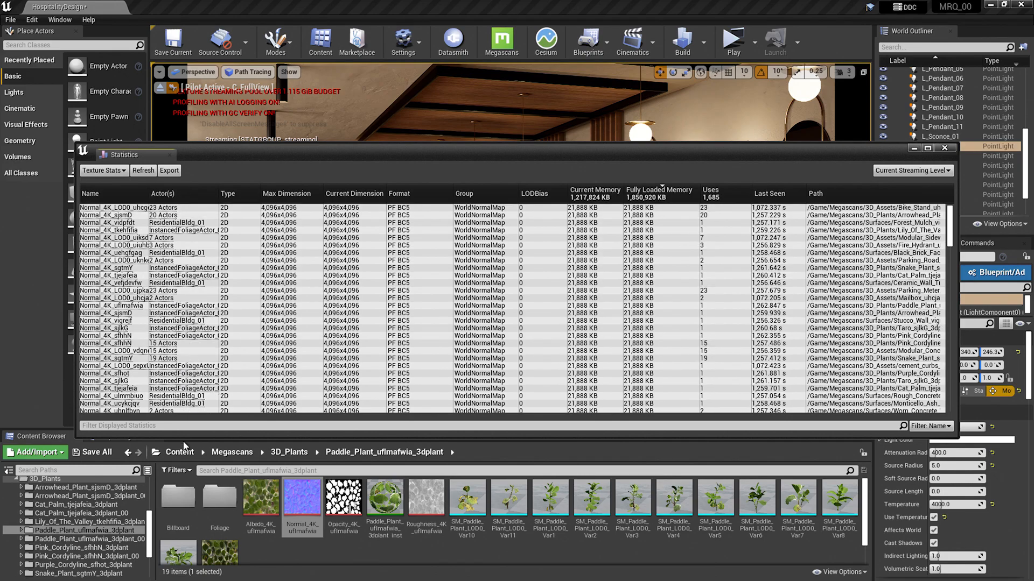
{"action": "left_click", "coordinate": [180, 452]}
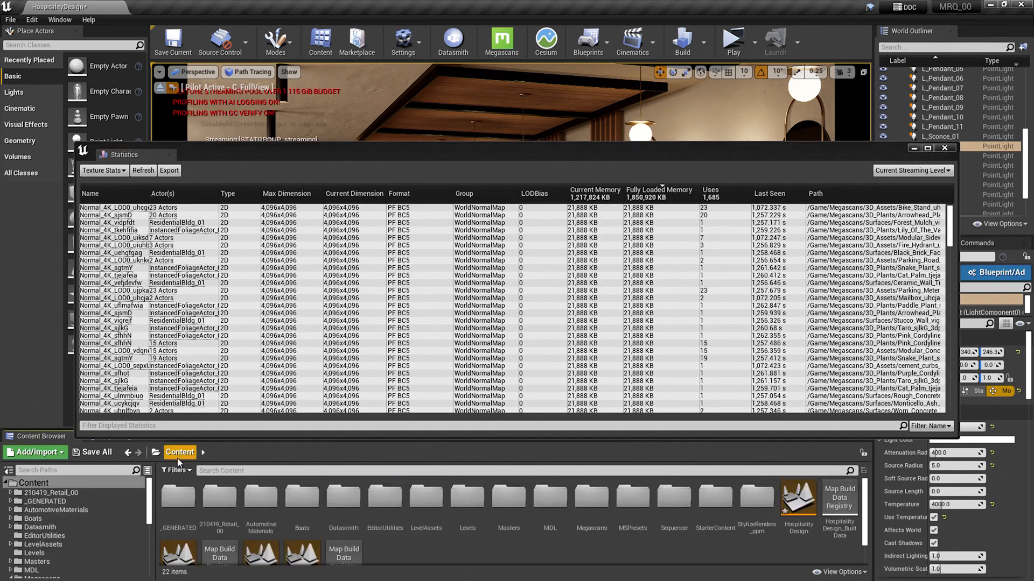
{"action": "left_click", "coordinate": [175, 471]}
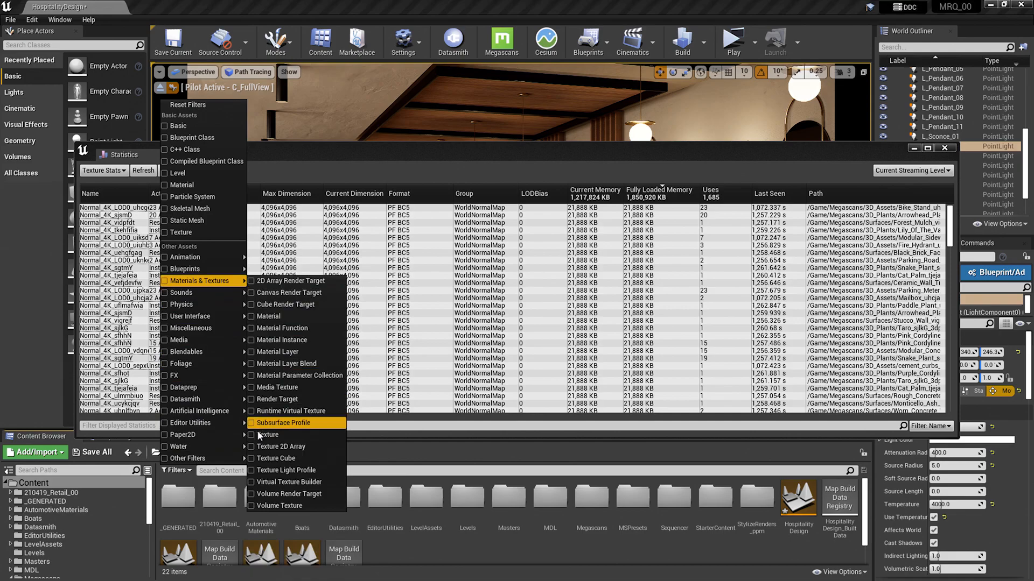
{"action": "left_click", "coordinate": [268, 434]}
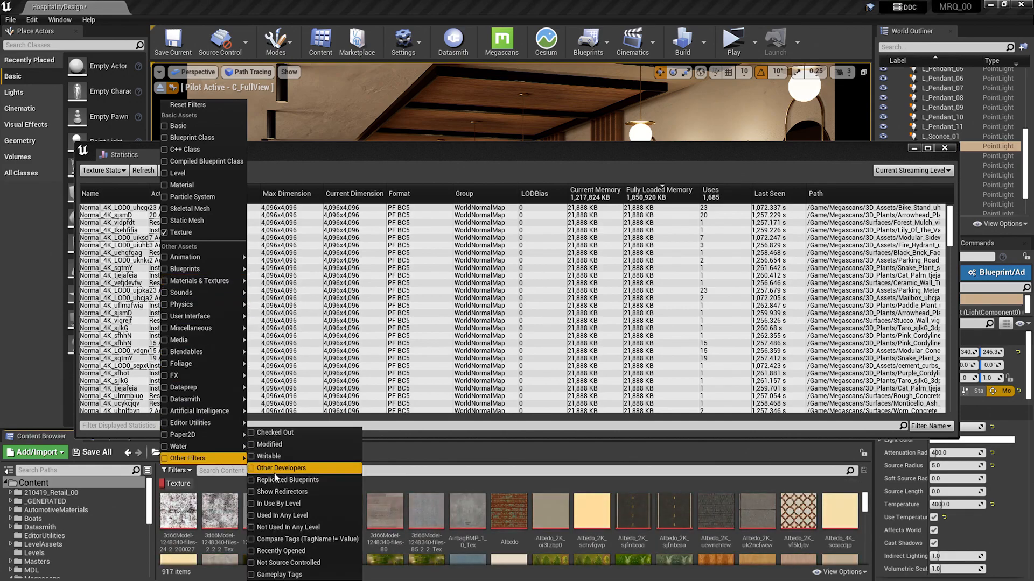
{"action": "left_click", "coordinate": [274, 503]}
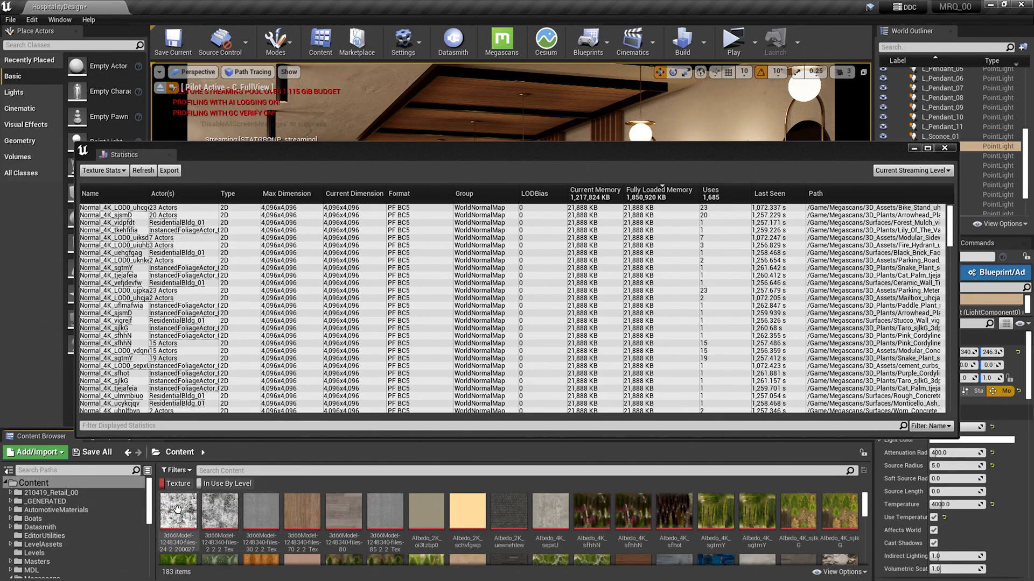
{"action": "left_click", "coordinate": [178, 515]}
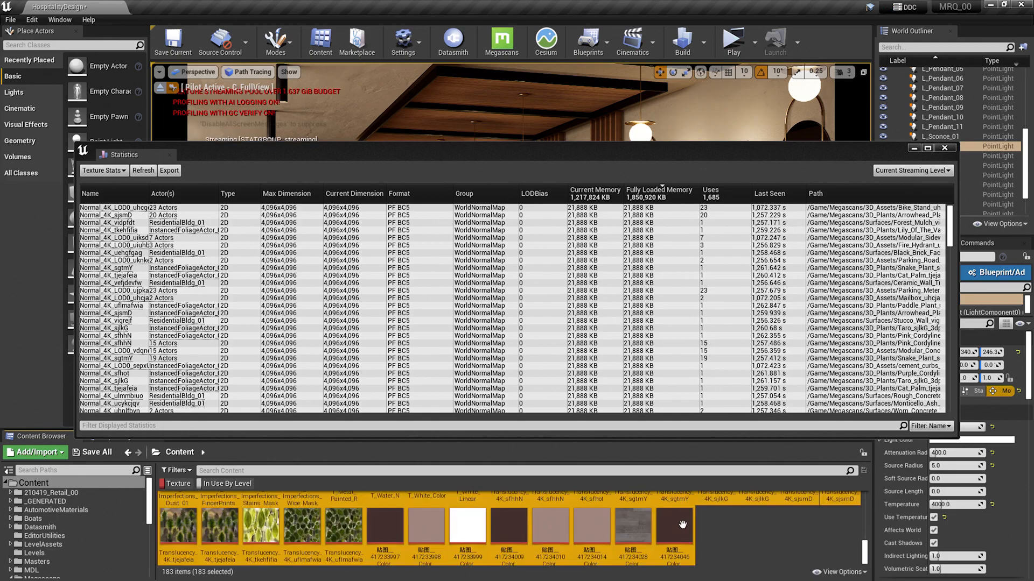
Step: Bulk edit the 183 selected textures via Property Matrix with a Maximum Texture Size column
{"action": "right_click", "coordinate": [675, 524]}
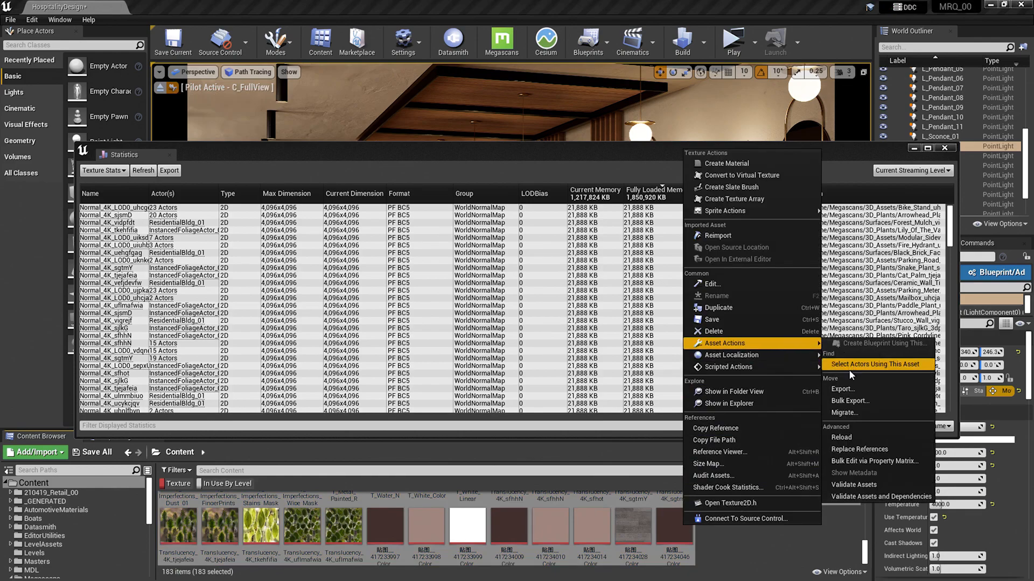
{"action": "mouse_move", "coordinate": [874, 461]}
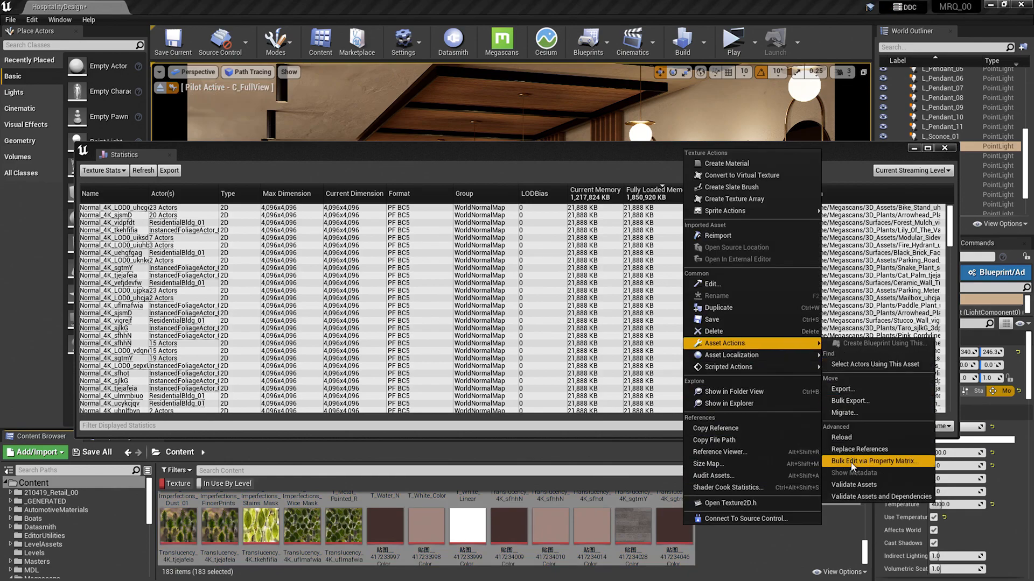
{"action": "left_click", "coordinate": [863, 461]}
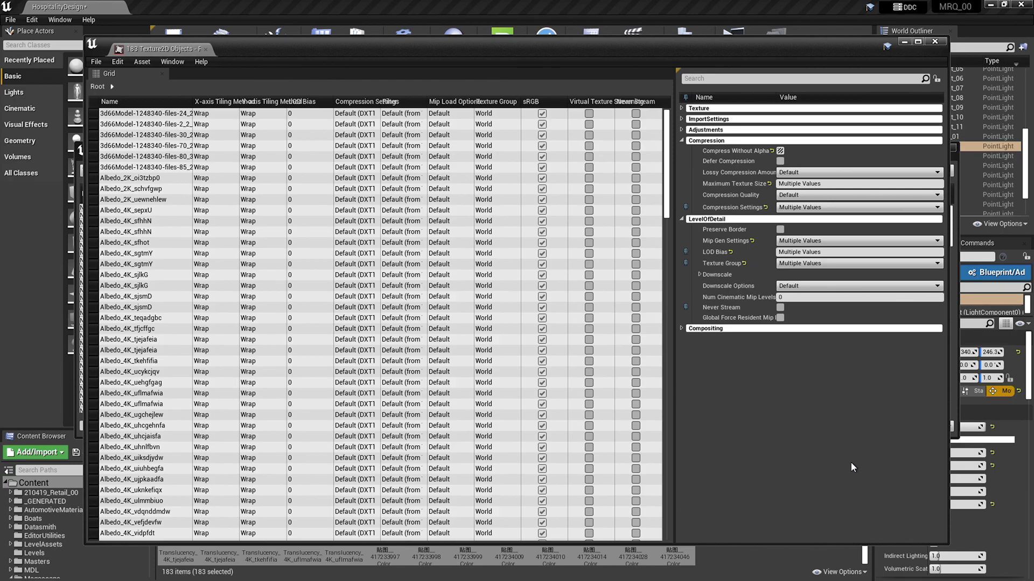
{"action": "mouse_move", "coordinate": [771, 195]}
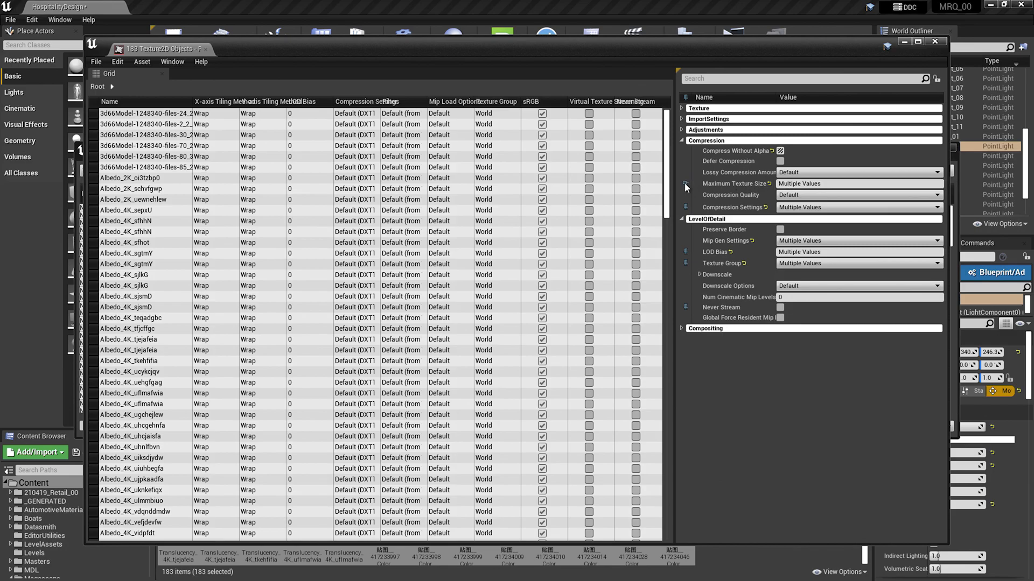
{"action": "scroll", "scroll_direction": "right", "scroll_amount": 3}
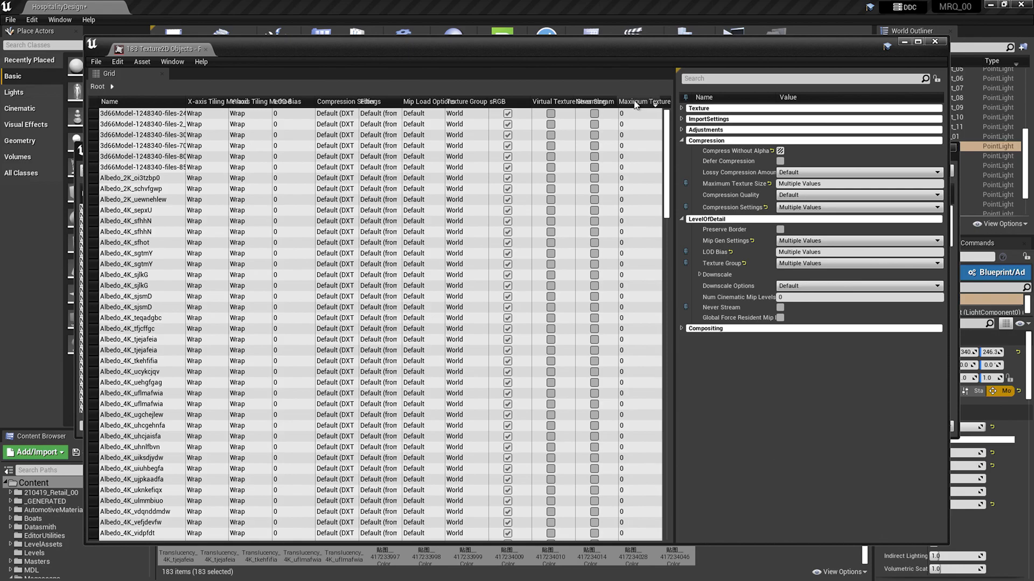
Step: Lower maximum sizes in the grid, e.g. 1024 for Normal_2K_oi3tzbp0 and 512 for Roughness_2K_oi3tzbp0
{"action": "scroll", "scroll_direction": "down", "scroll_amount": 3}
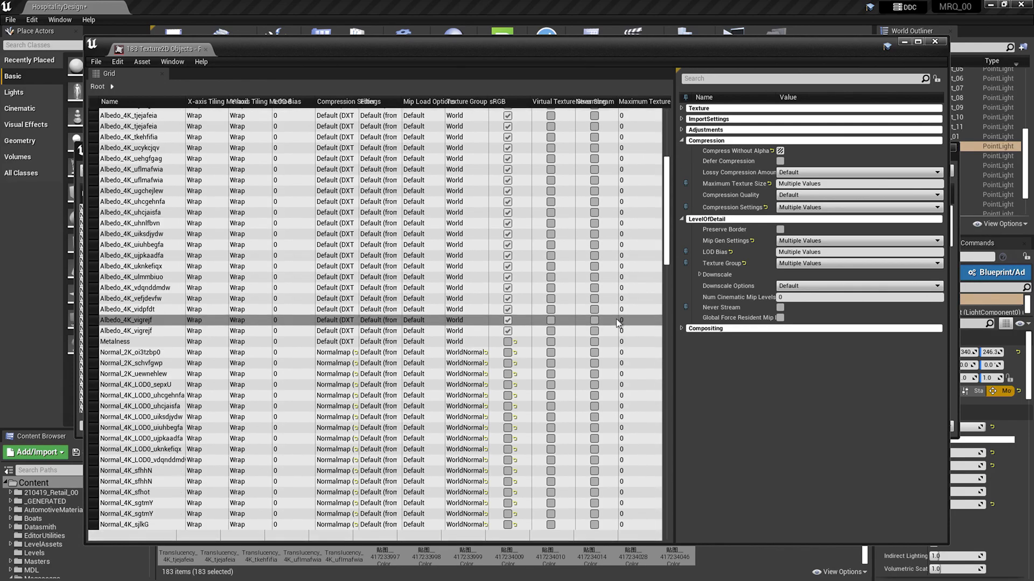
{"action": "scroll", "scroll_direction": "down", "scroll_amount": 3}
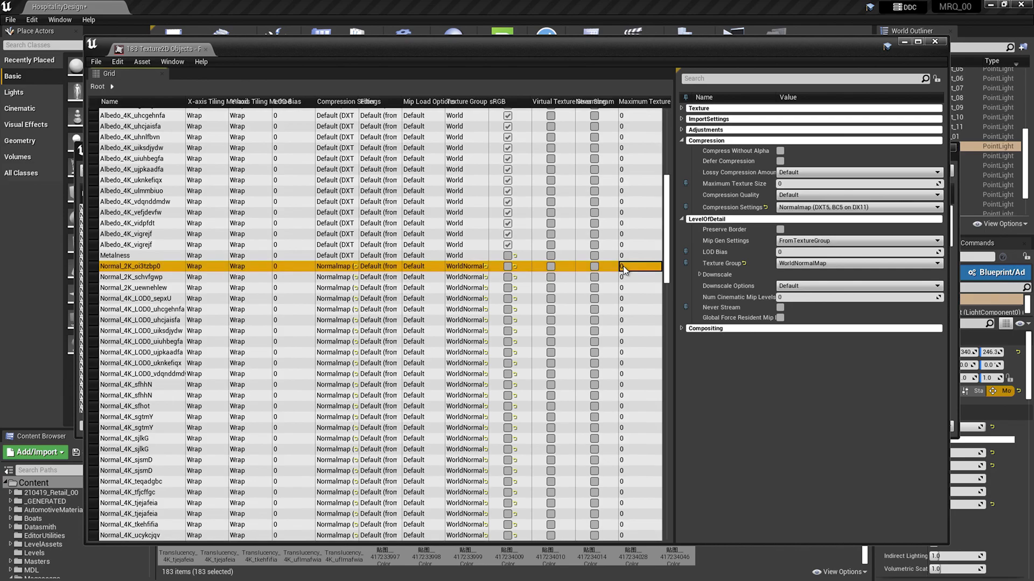
{"action": "double_click", "coordinate": [639, 266]}
{"action": "type", "text": "1024"}
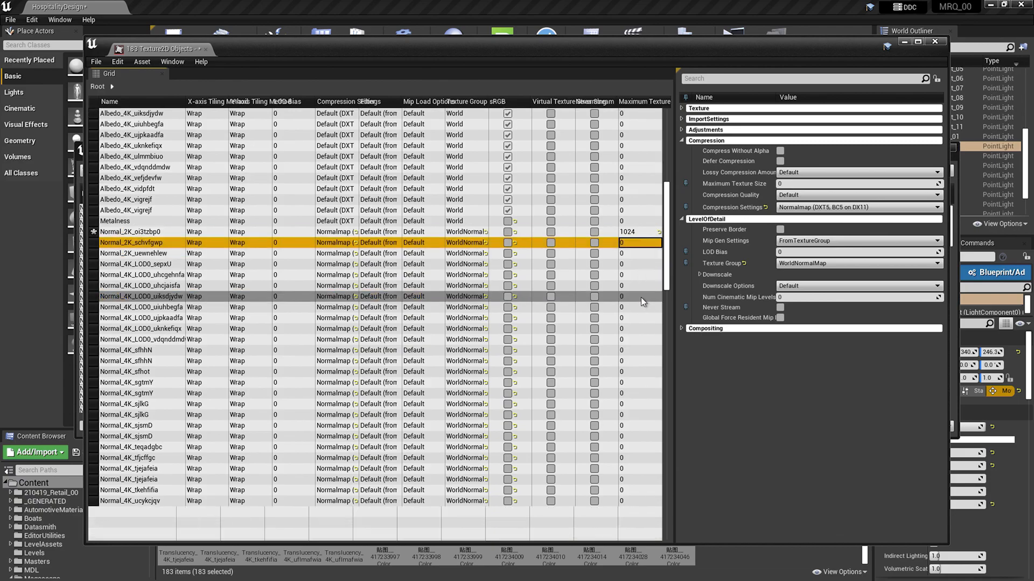
{"action": "scroll", "scroll_direction": "down", "scroll_amount": 3}
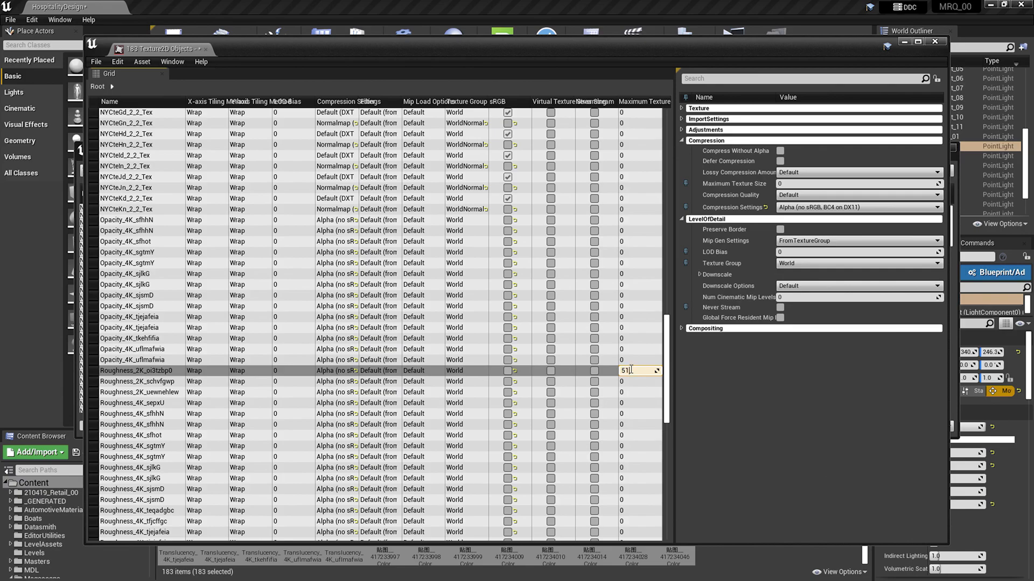
{"action": "type", "text": "512"}
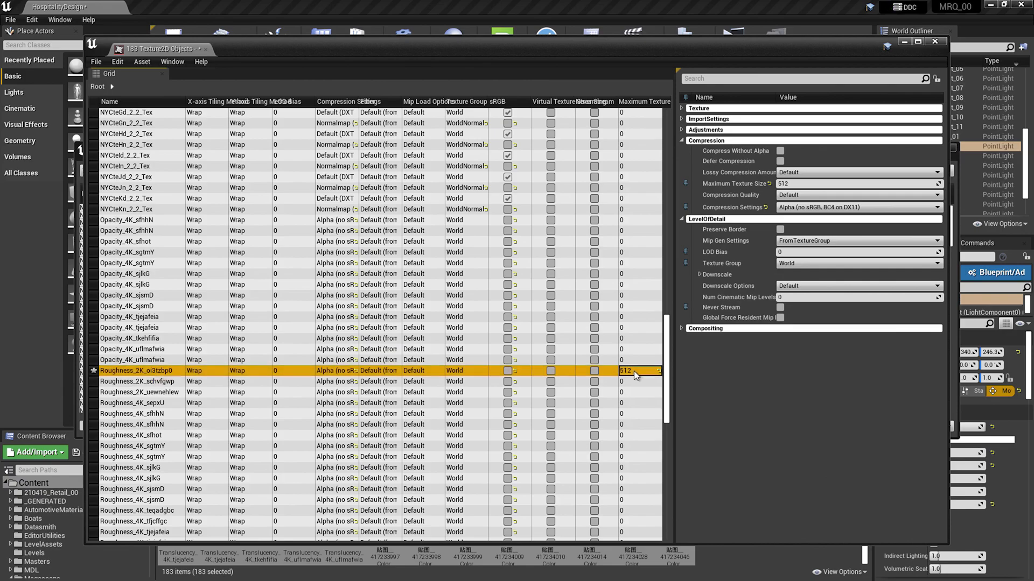
{"action": "scroll", "scroll_direction": "down", "scroll_amount": 3}
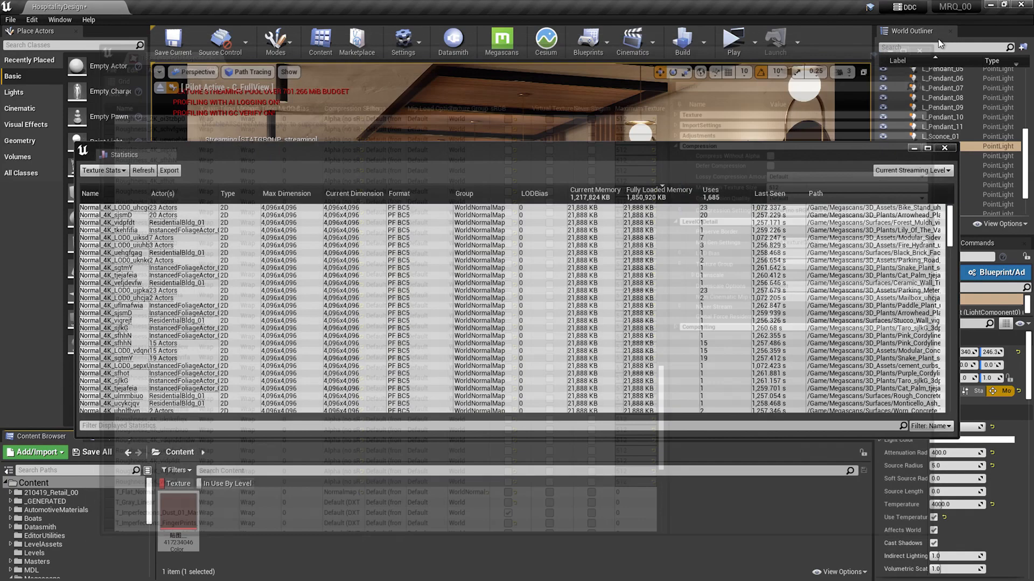
{"action": "left_click", "coordinate": [944, 147]}
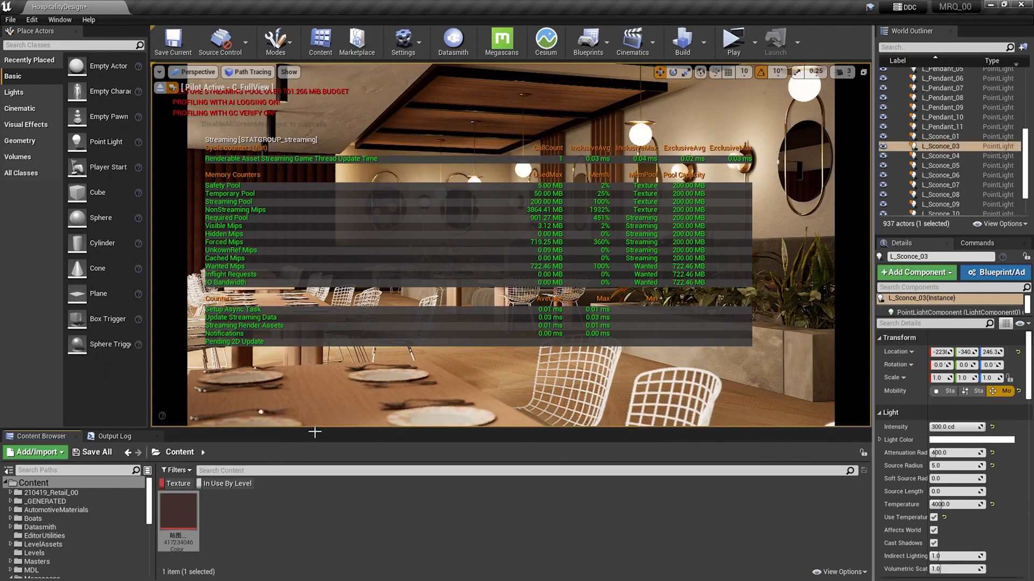
{"action": "left_click", "coordinate": [112, 436]}
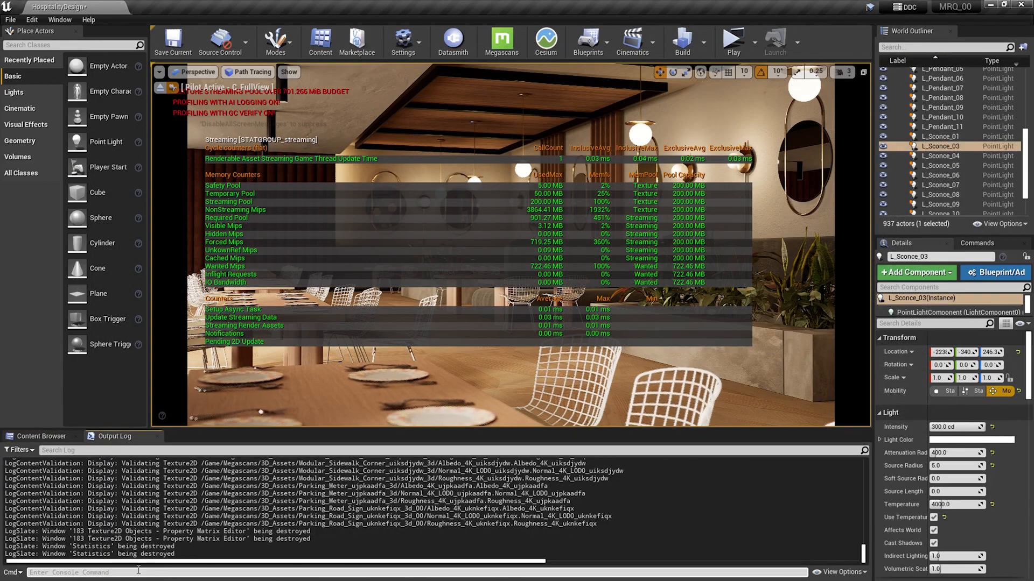
{"action": "type", "text": "stat strea"}
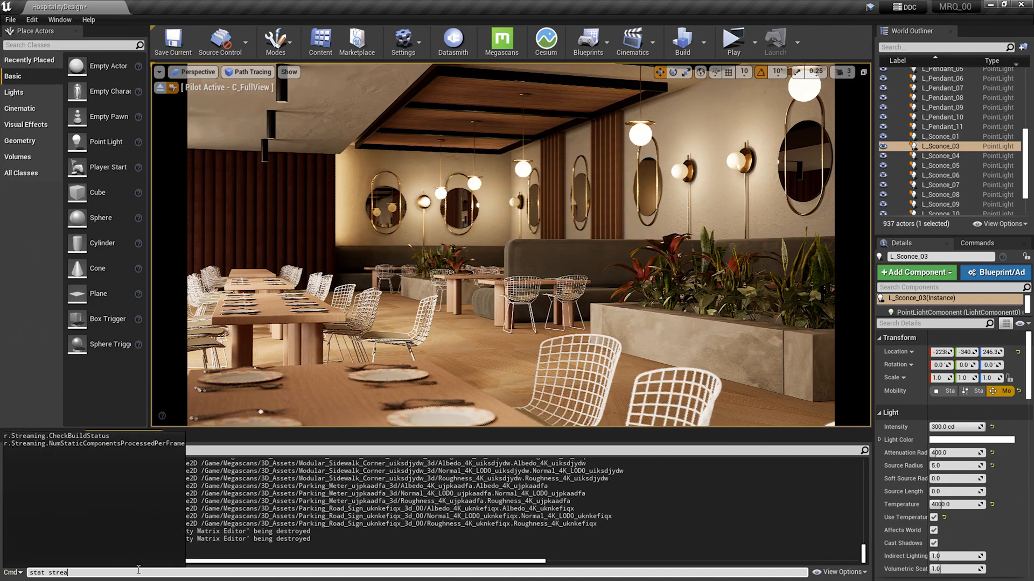
{"action": "key", "text": "Return"}
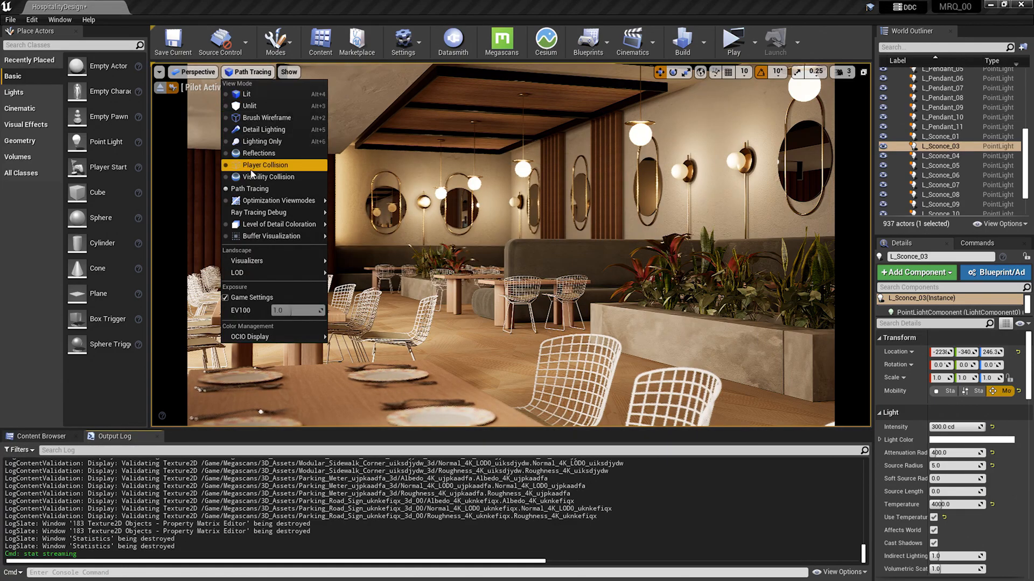
{"action": "mouse_move", "coordinate": [276, 200]}
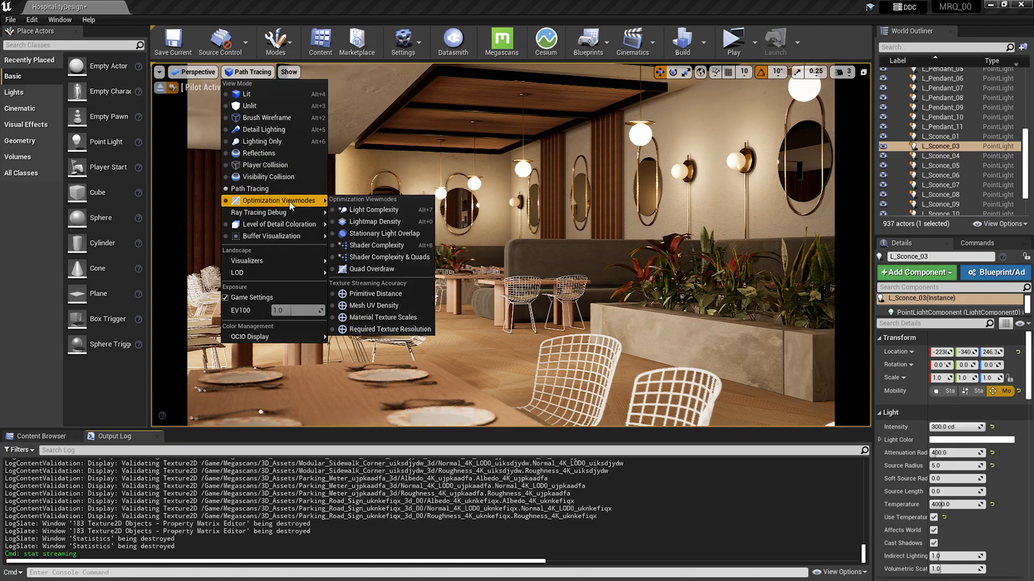
{"action": "mouse_move", "coordinate": [370, 329]}
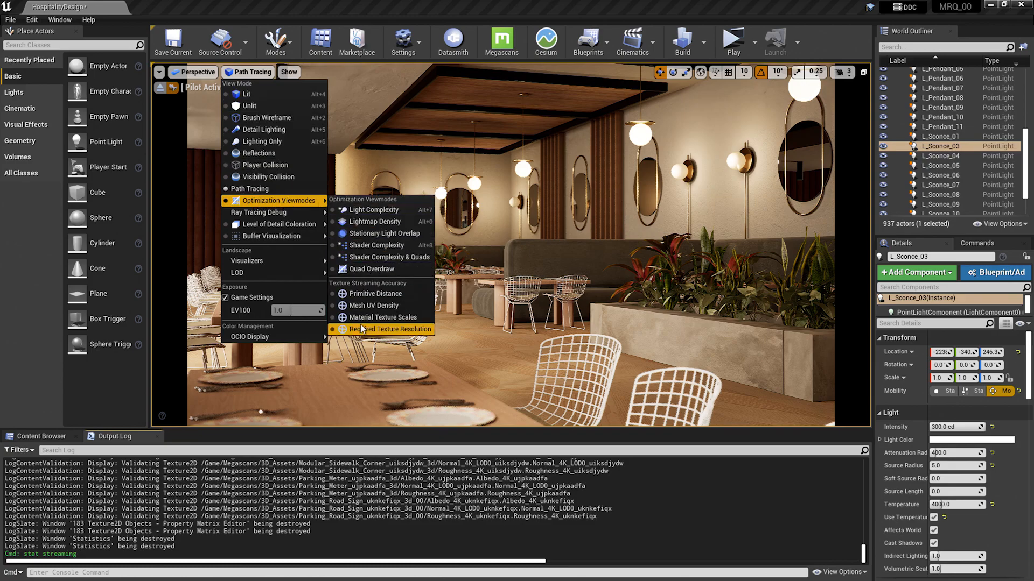
{"action": "left_click", "coordinate": [394, 329]}
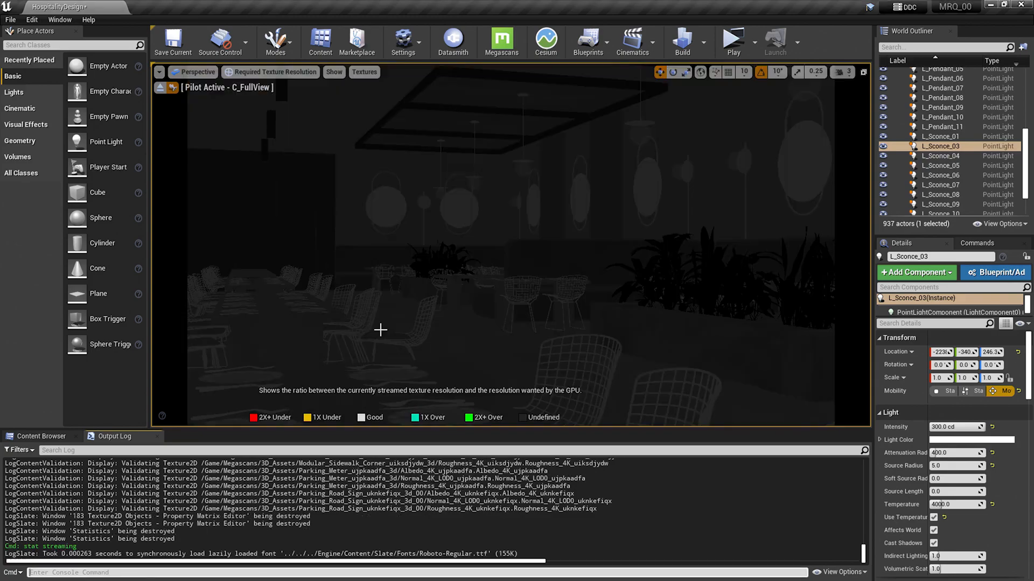
{"action": "mouse_move", "coordinate": [361, 337]}
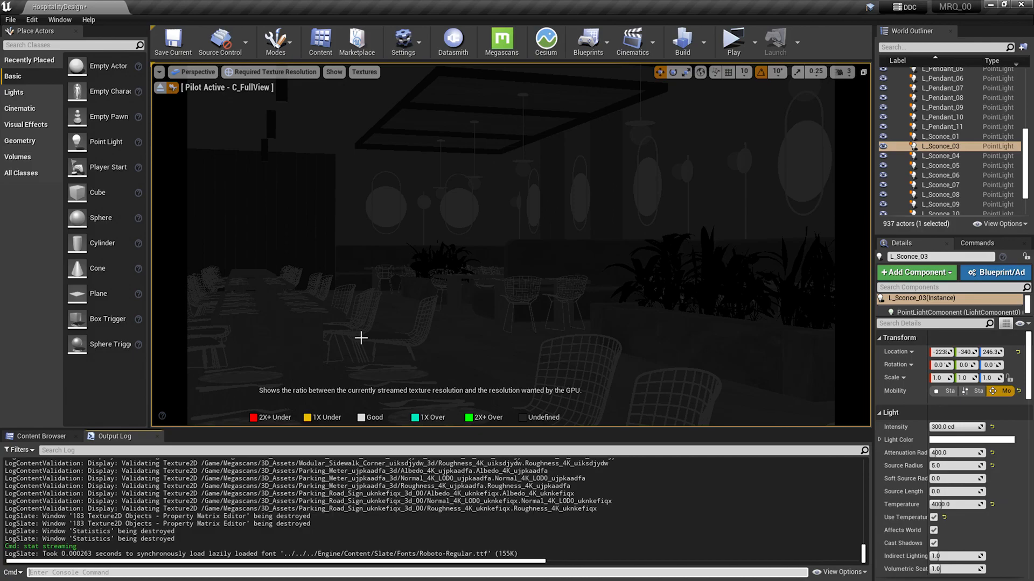
{"action": "mouse_move", "coordinate": [331, 371]}
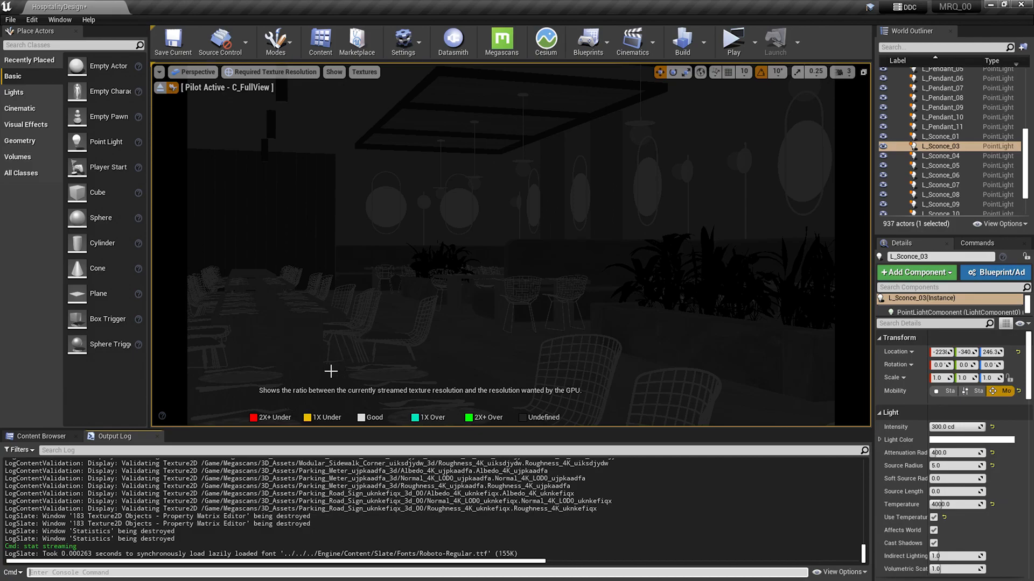
Step: Select a table top and show resolution ratios for its Roughness_4K_tfjcffgc texture
{"action": "left_click", "coordinate": [316, 376]}
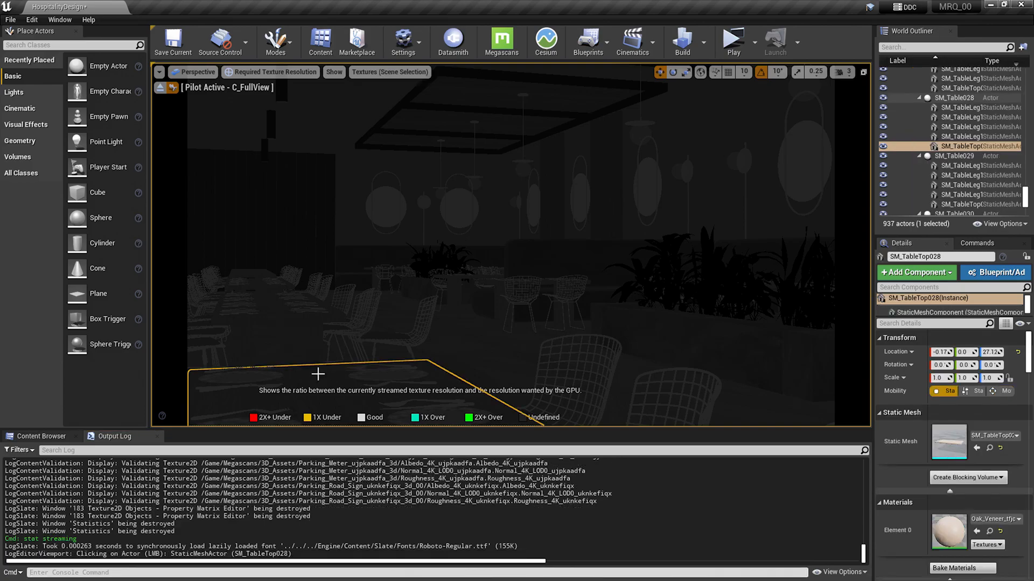
{"action": "mouse_move", "coordinate": [389, 72]}
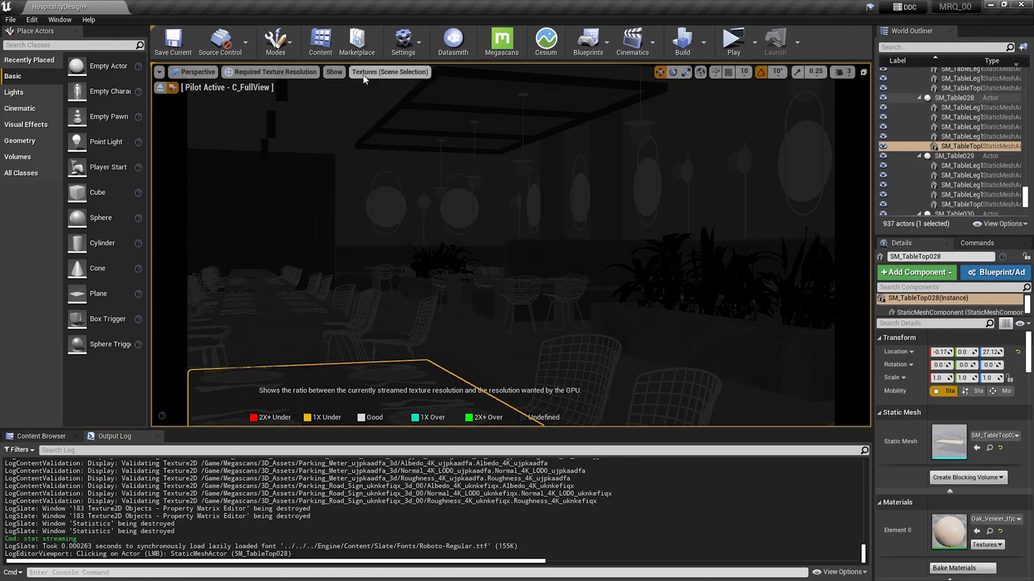
{"action": "left_click", "coordinate": [388, 72]}
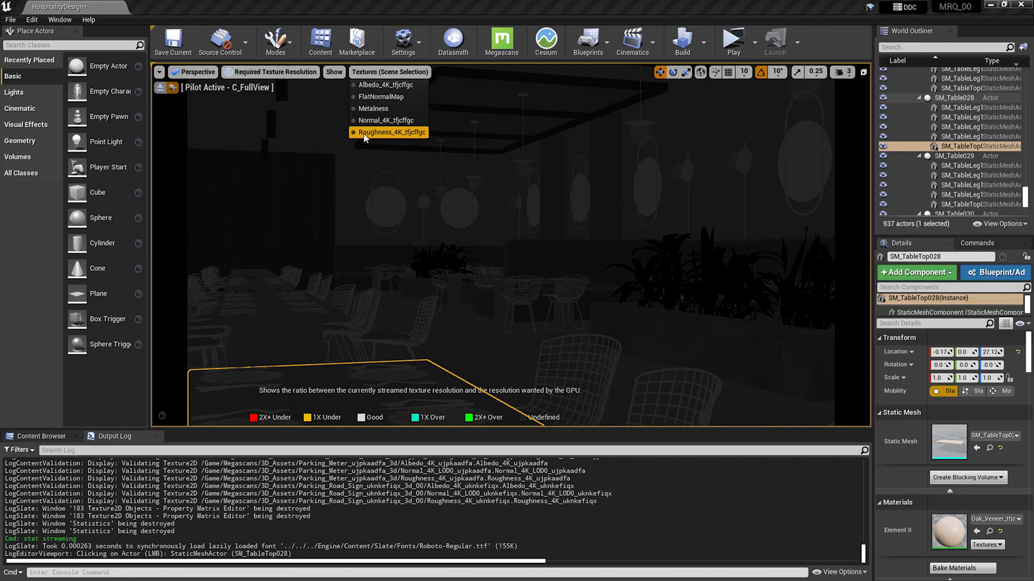
{"action": "left_click", "coordinate": [389, 131]}
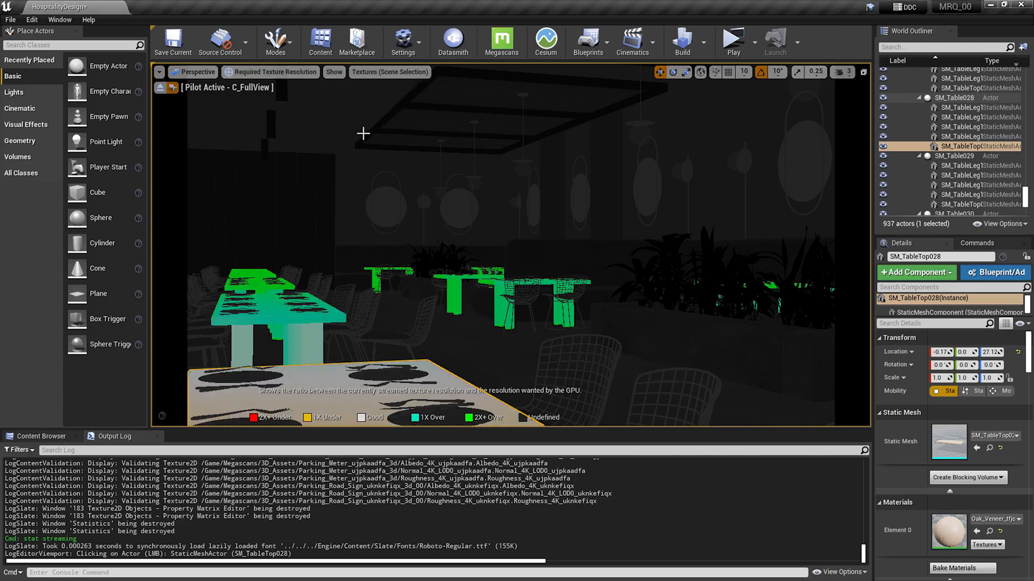
{"action": "mouse_move", "coordinate": [454, 387]}
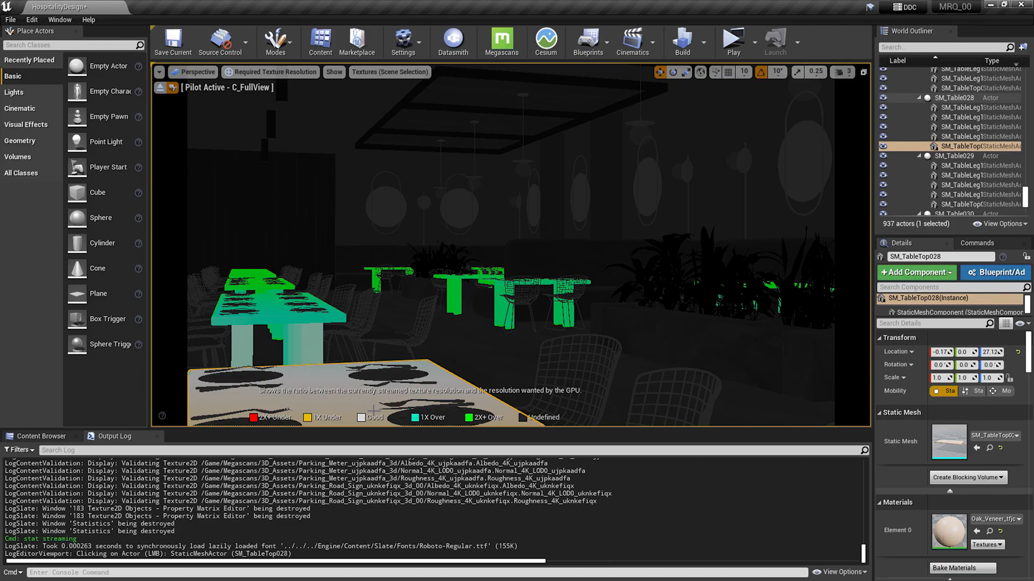
{"action": "mouse_move", "coordinate": [340, 398]}
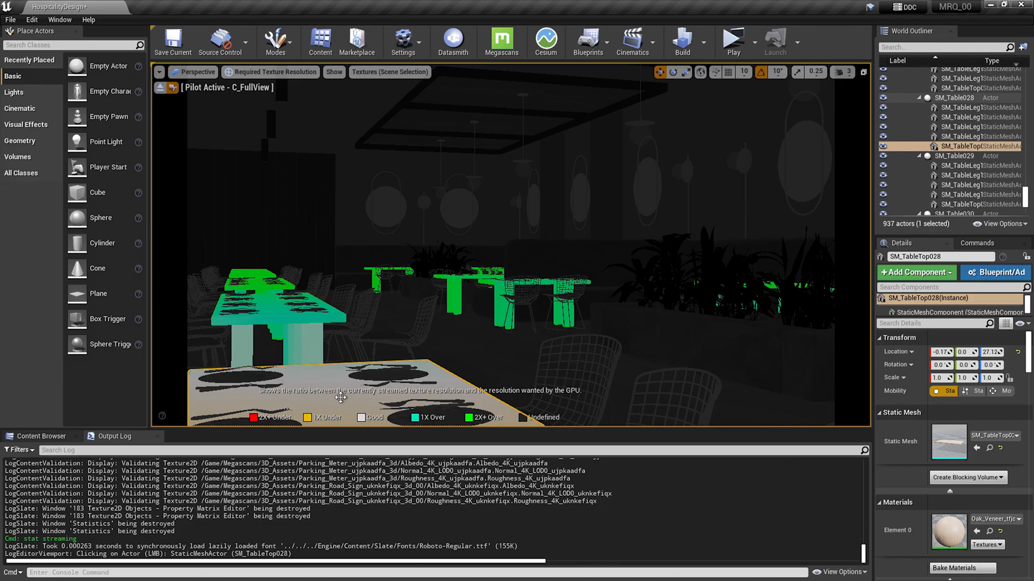
{"action": "mouse_move", "coordinate": [366, 377]}
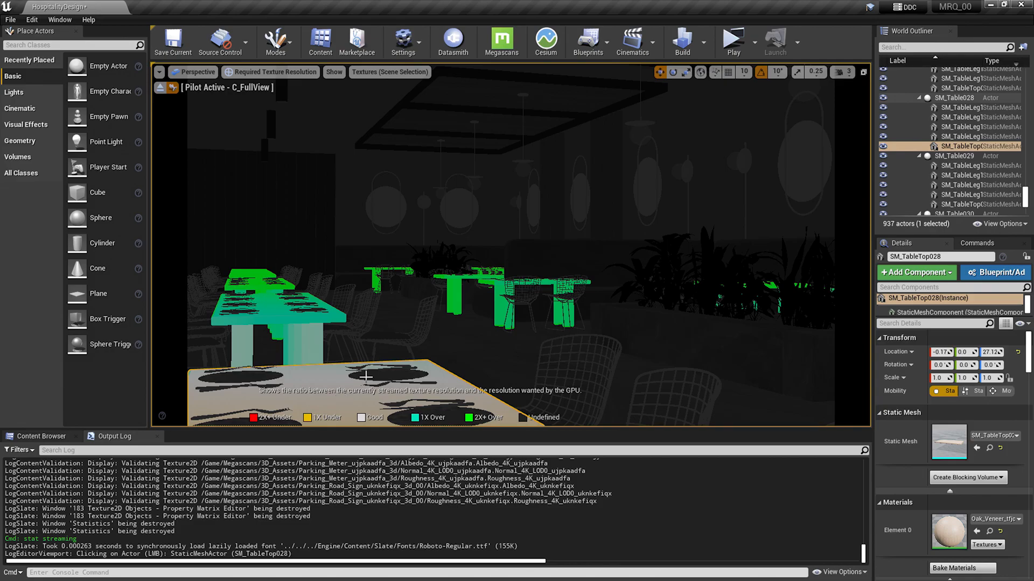
{"action": "mouse_move", "coordinate": [649, 177]}
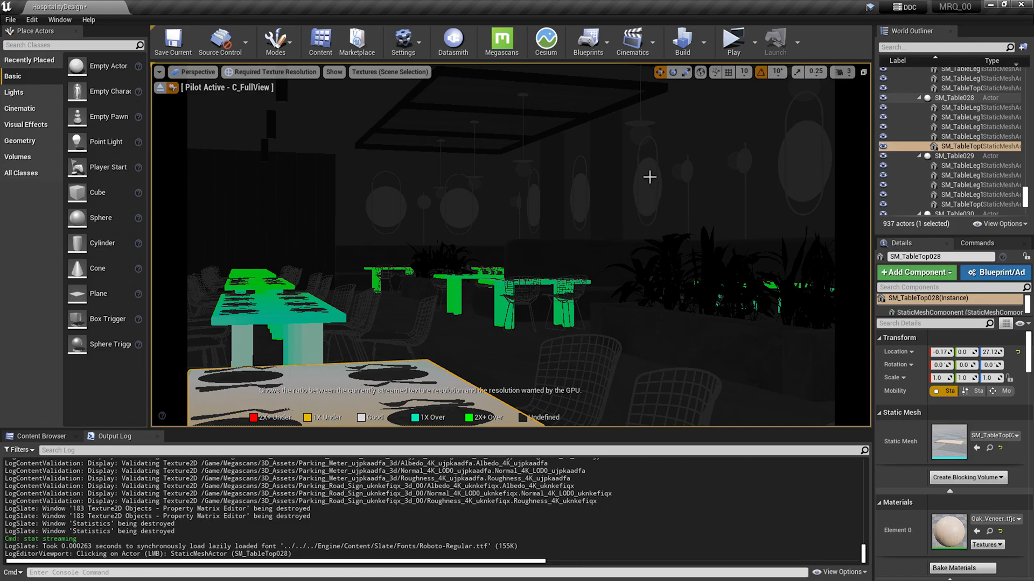
Step: Select a pendant light backplate to inspect its Gold_Au textures for over-resolution
{"action": "left_click", "coordinate": [640, 123]}
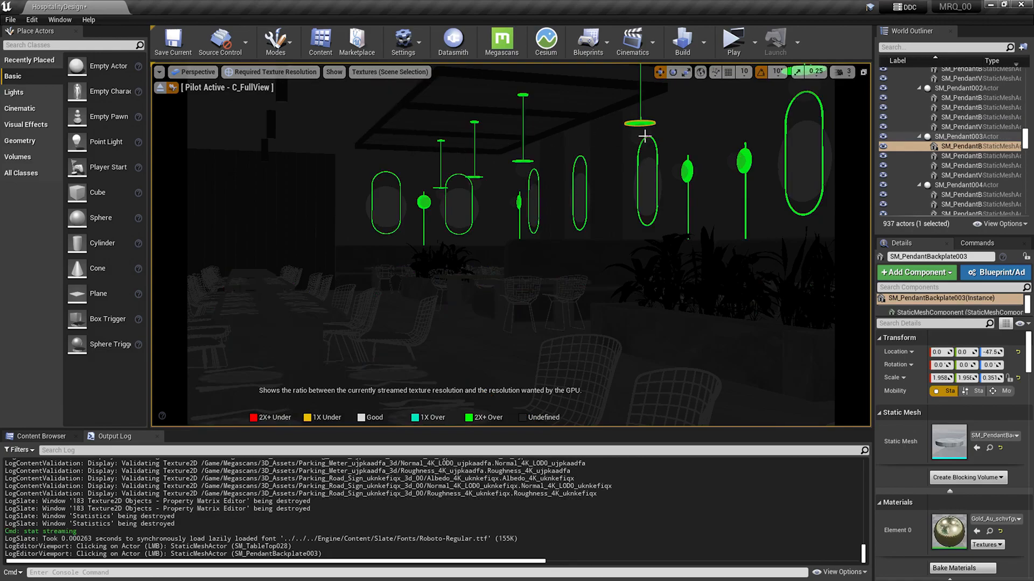
{"action": "mouse_move", "coordinate": [637, 142]}
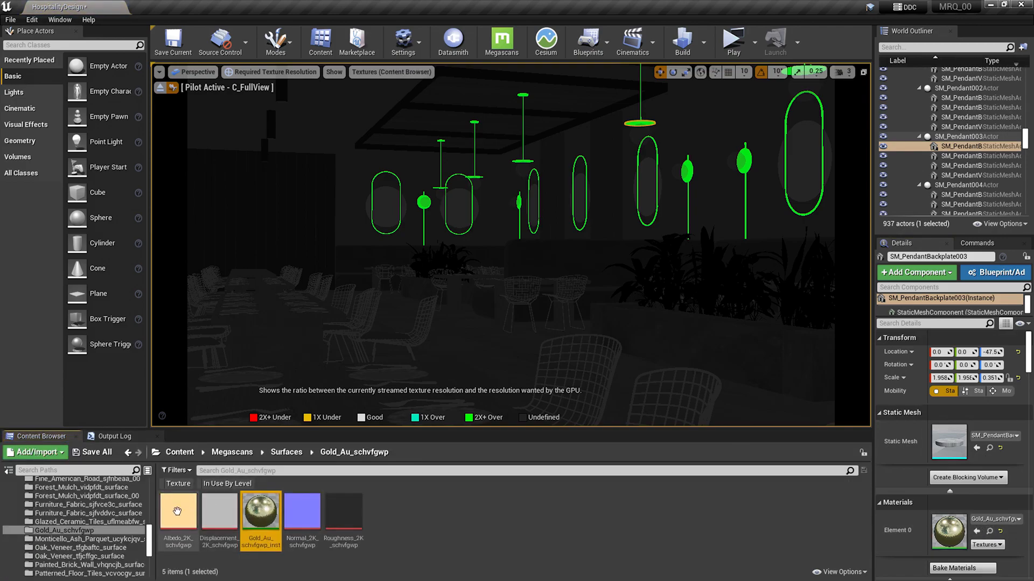
Step: Cap the Gold_Au Albedo_2K_schvfgwp texture at Maximum Texture Size 128 and close its editor
{"action": "double_click", "coordinate": [178, 510]}
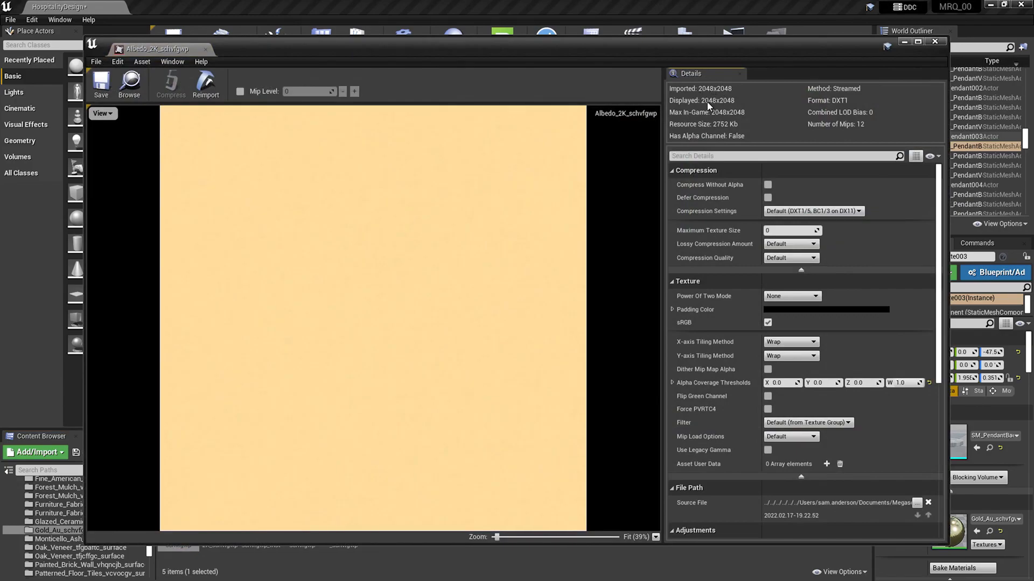
{"action": "mouse_move", "coordinate": [706, 110]}
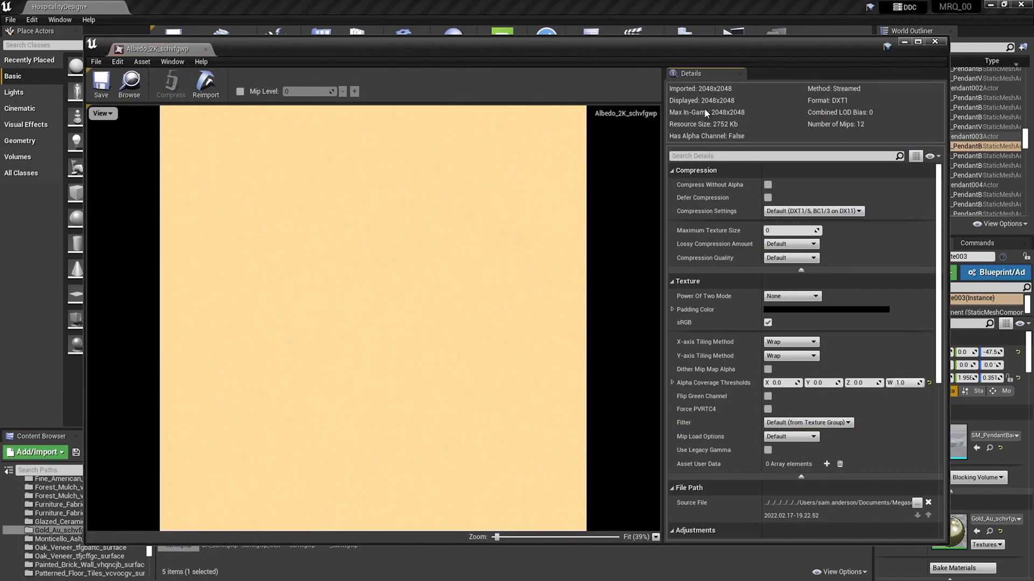
{"action": "left_click", "coordinate": [791, 231]}
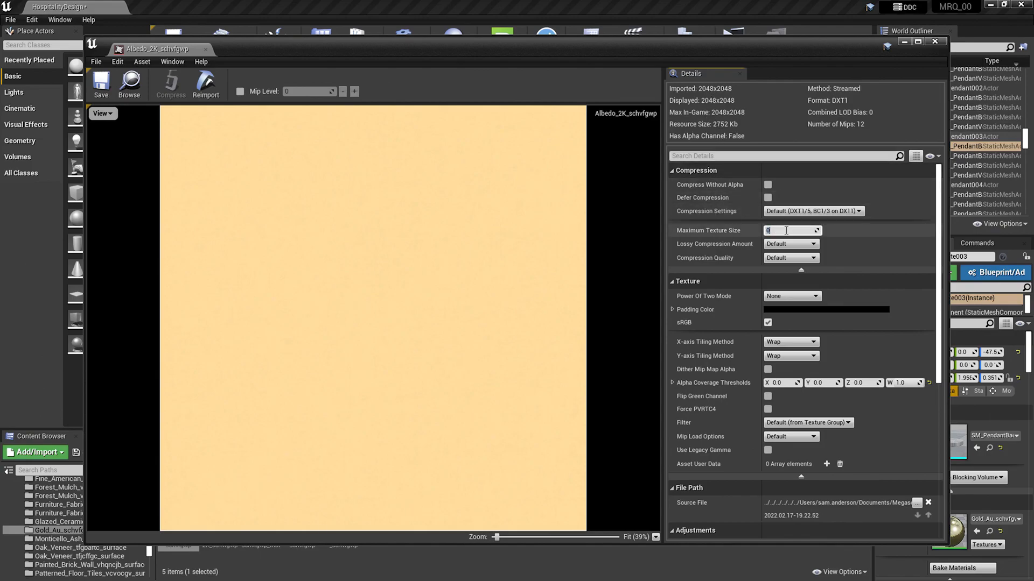
{"action": "type", "text": "128"}
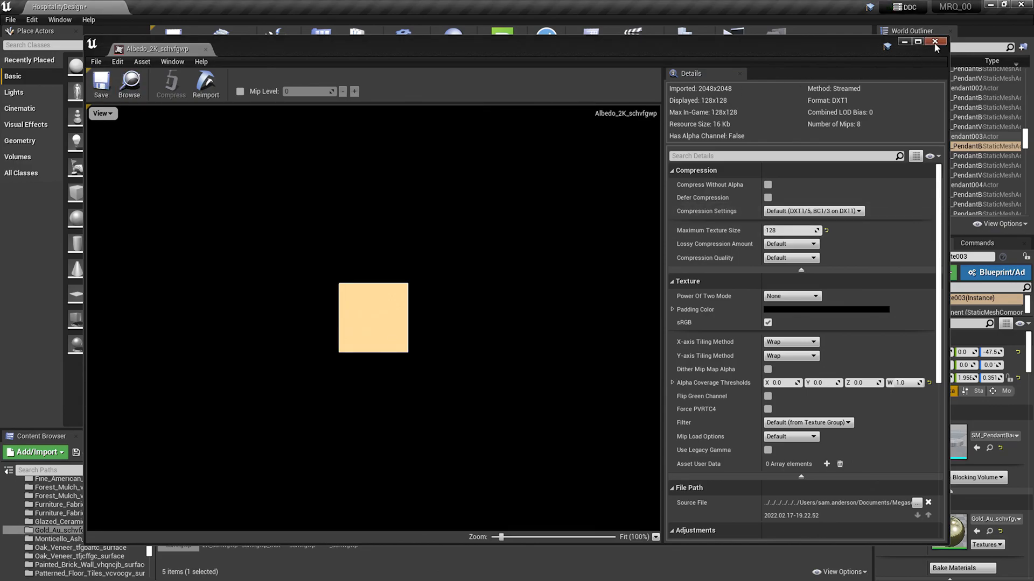
{"action": "left_click", "coordinate": [934, 43]}
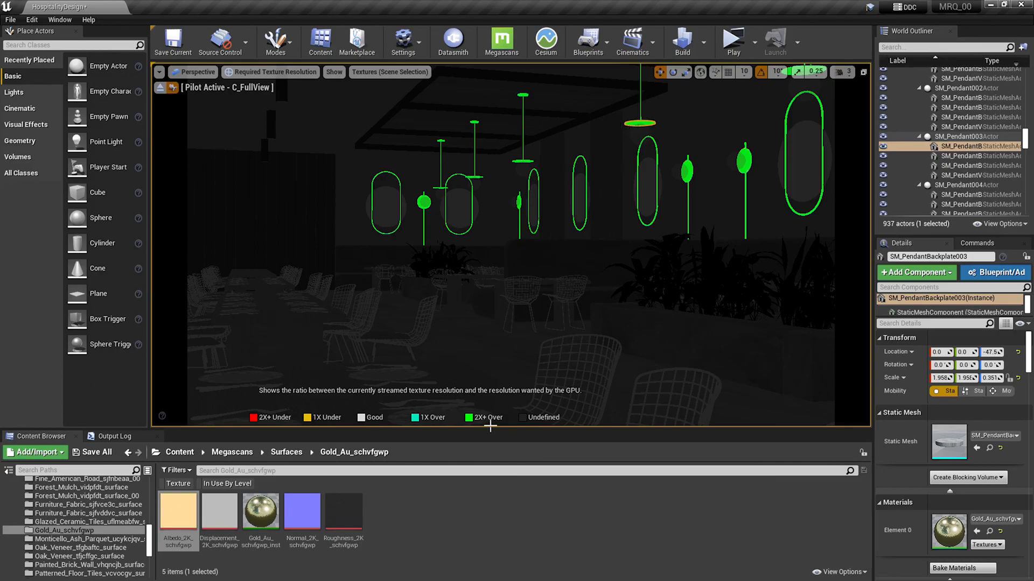
Step: Run 'stat streaming' then set r.streaming.poolsize to 1000 MB, dropping Required Pool to 90%
{"action": "left_click", "coordinate": [113, 436]}
{"action": "type", "text": "stat"}
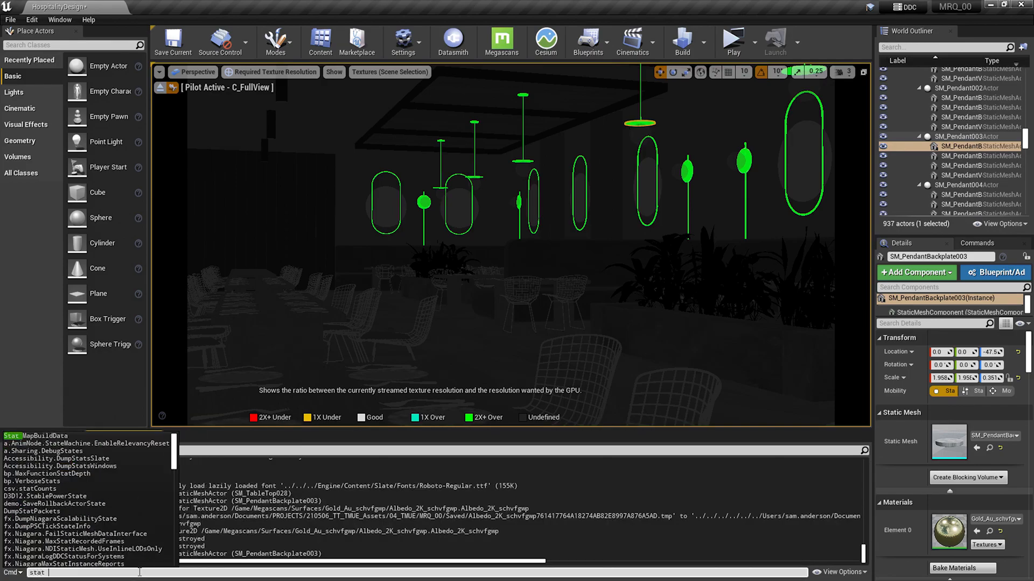
{"action": "key", "text": "Return"}
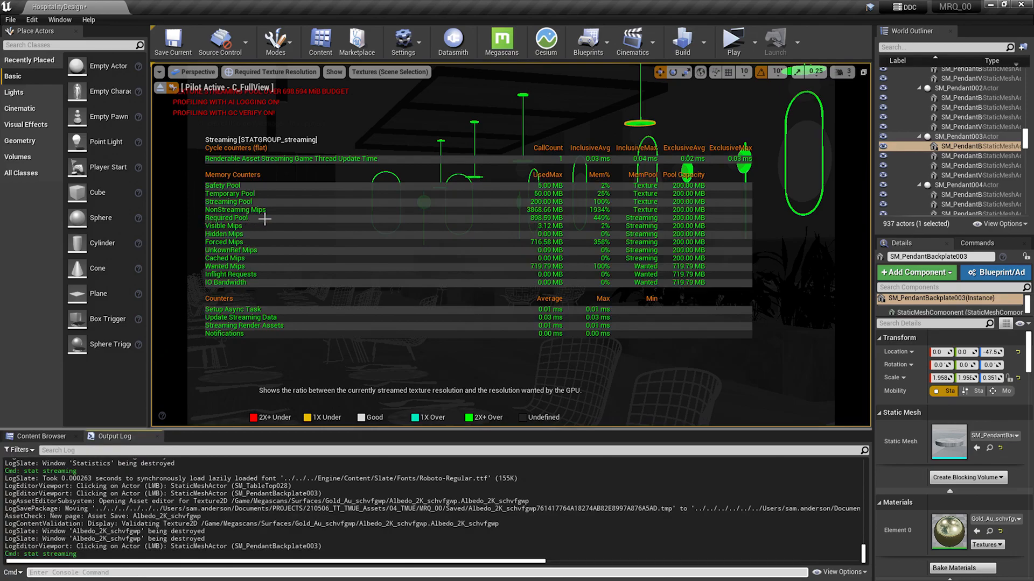
{"action": "mouse_move", "coordinate": [533, 222]}
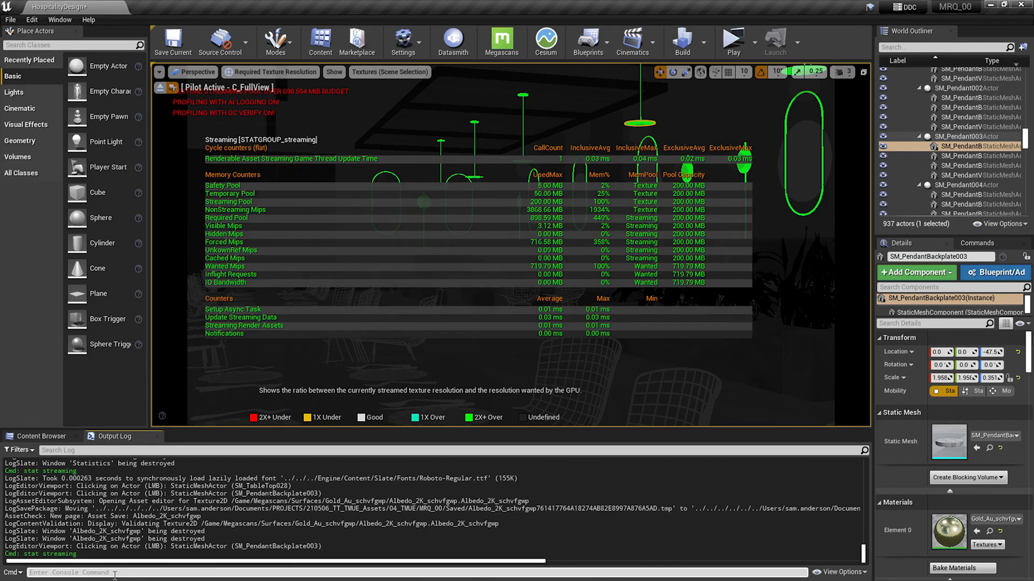
{"action": "type", "text": "r.streaming.poolsize 10"}
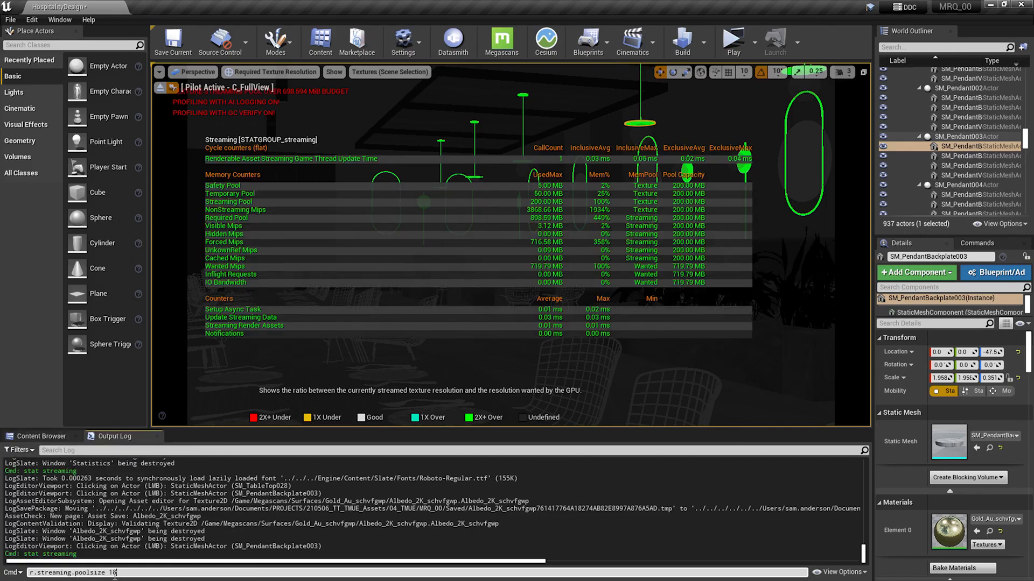
{"action": "key", "text": "Return"}
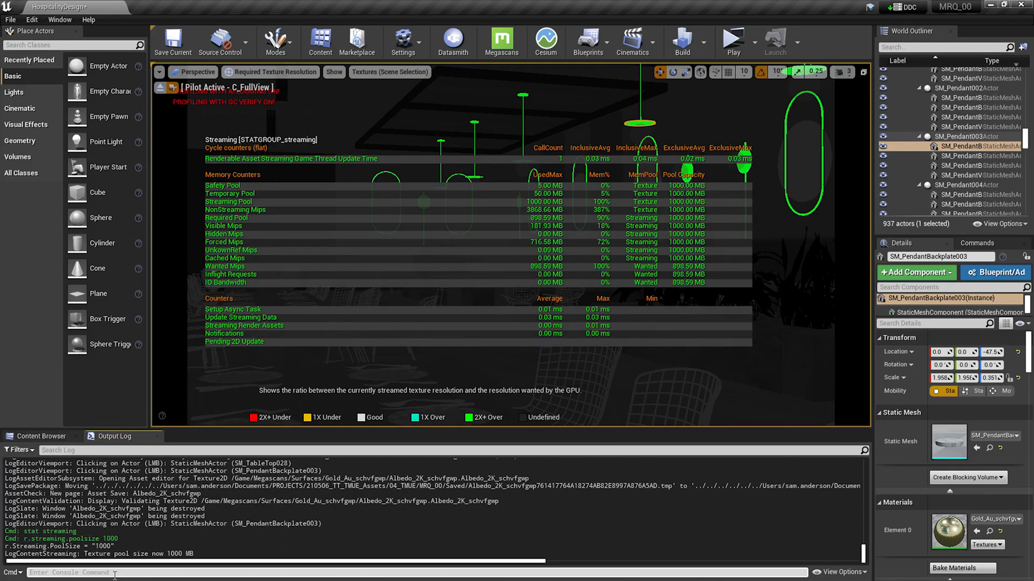
{"action": "mouse_move", "coordinate": [187, 212]}
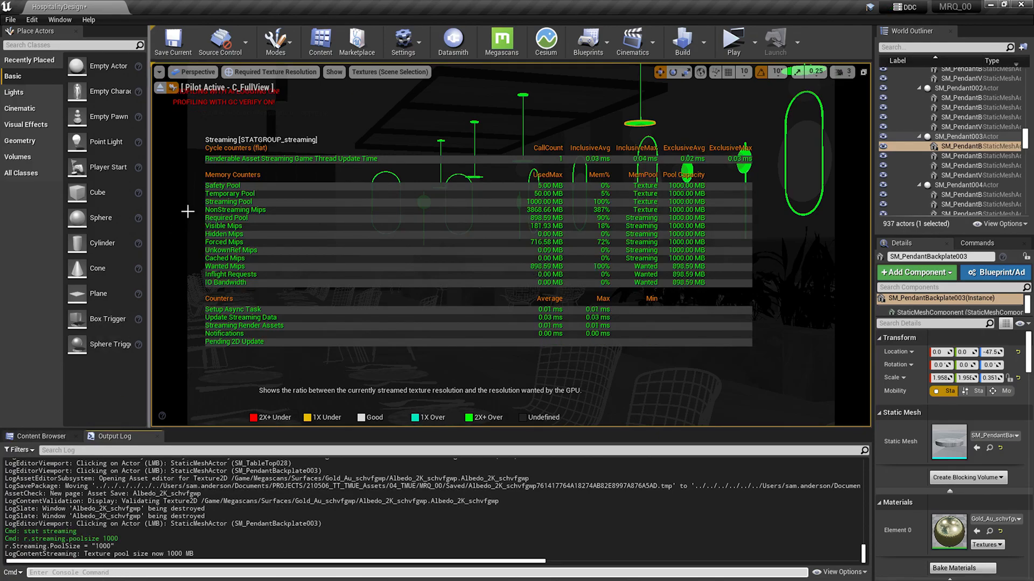